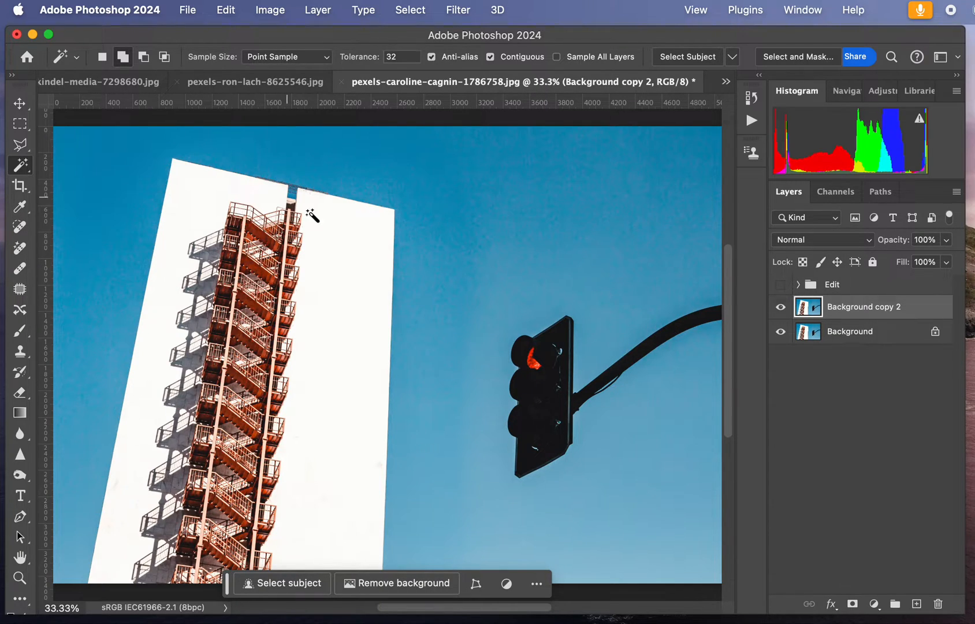
# Step: Hide the original Background layer so only Background copy 2 shows the photo
pyautogui.click(781, 330)
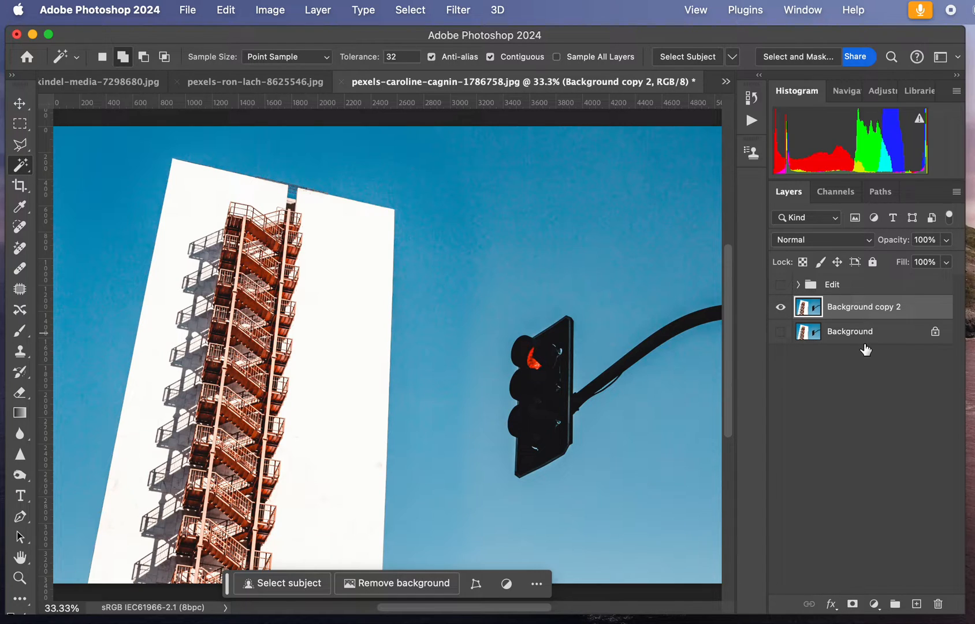
pyautogui.moveTo(858, 337)
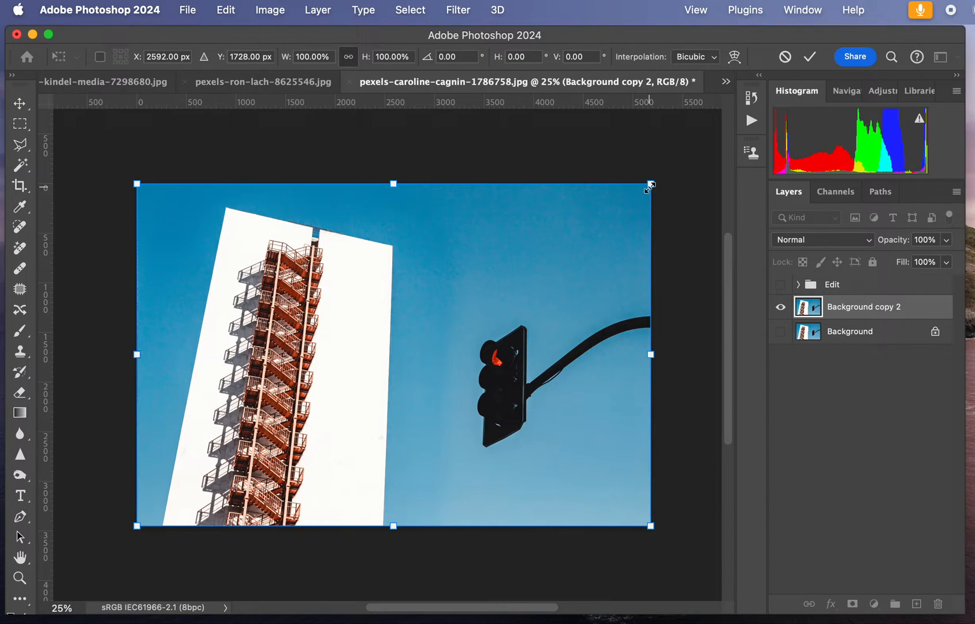
# Step: Scale the photo layer down slightly, leaving transparent margins at the canvas edges
pyautogui.moveTo(651, 184); pyautogui.dragTo(627, 199)
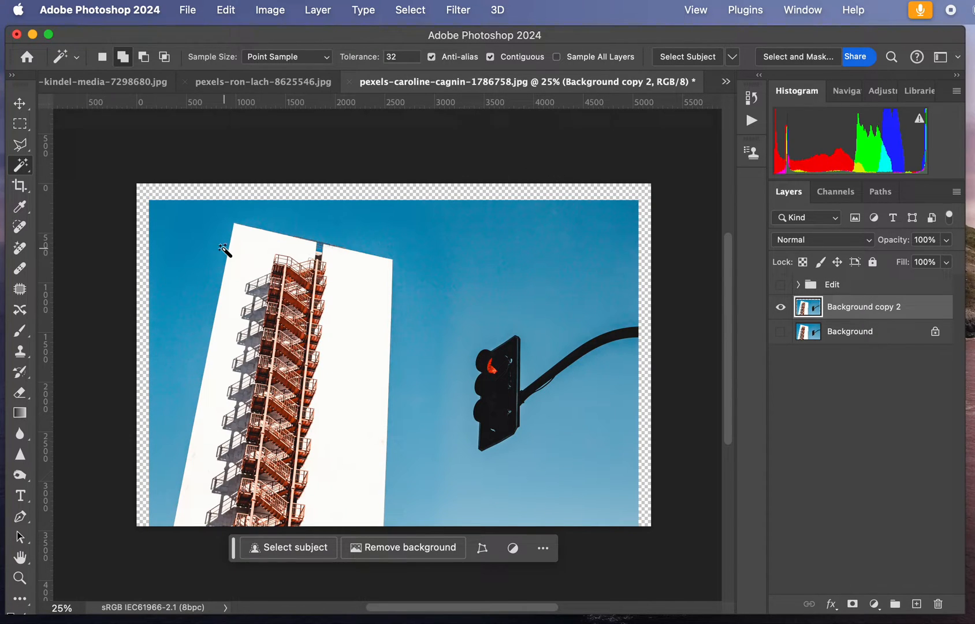
pyautogui.moveTo(234, 207)
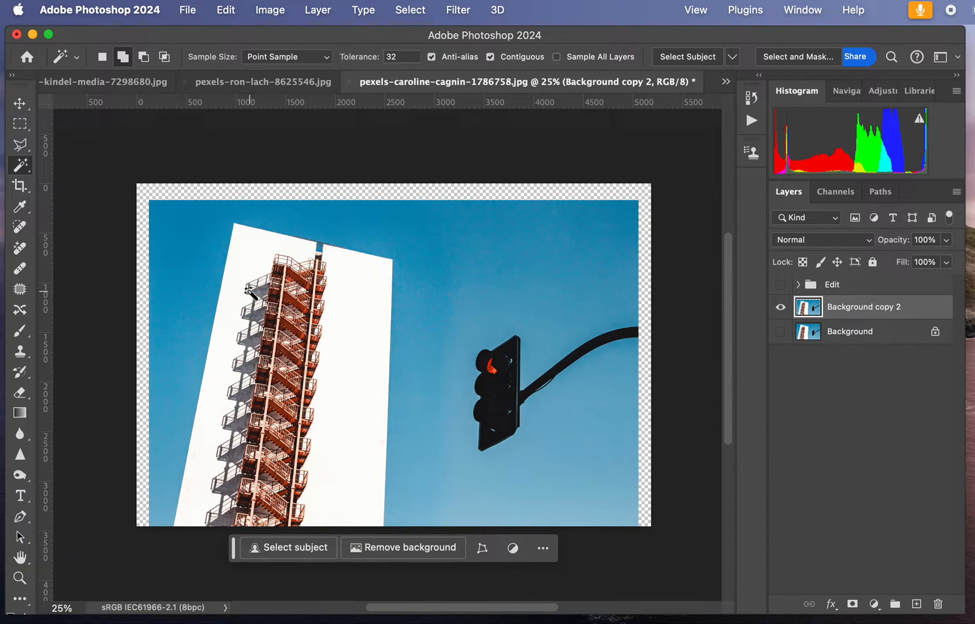
pyautogui.moveTo(156, 248)
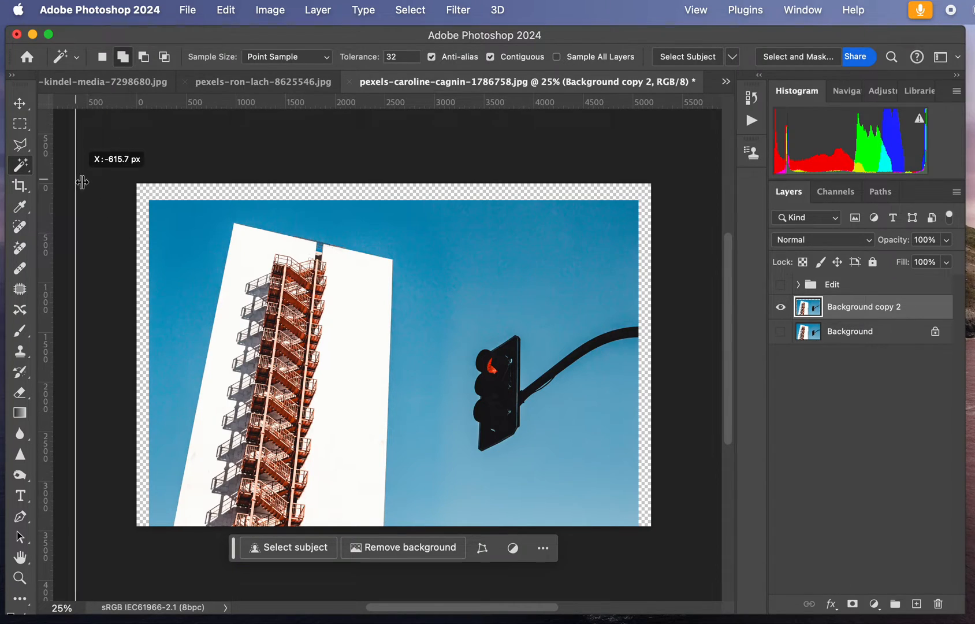
pyautogui.moveTo(47, 201)
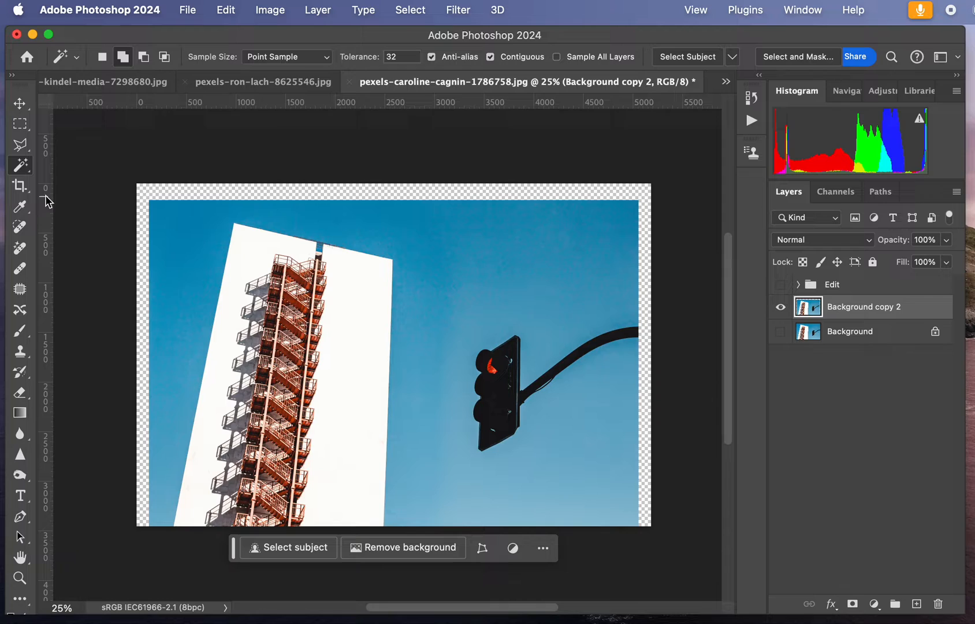
pyautogui.moveTo(48, 157)
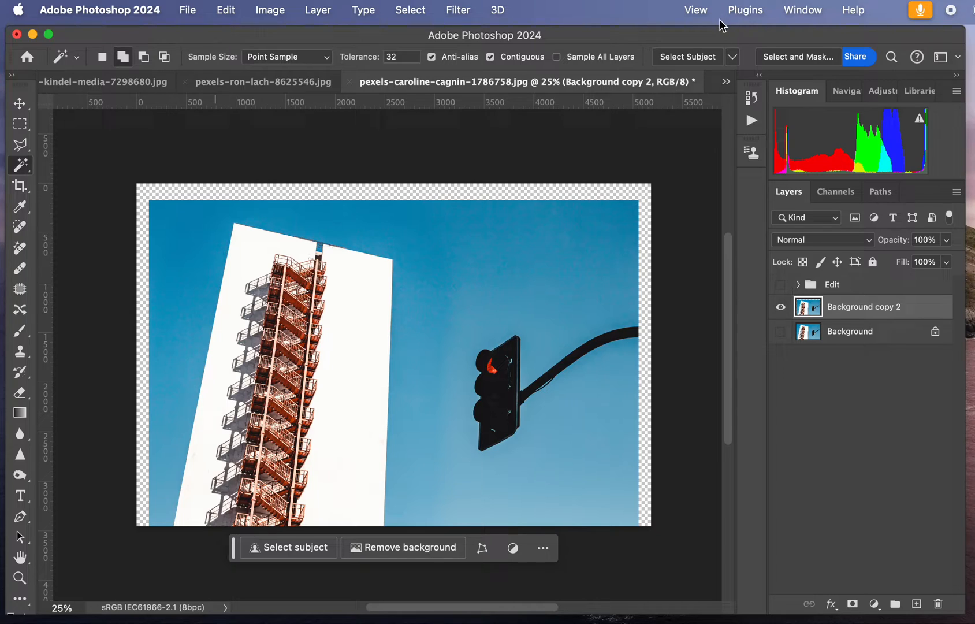
# Step: Place vertical guides at and just inside the facade's right edge
pyautogui.click(802, 10)
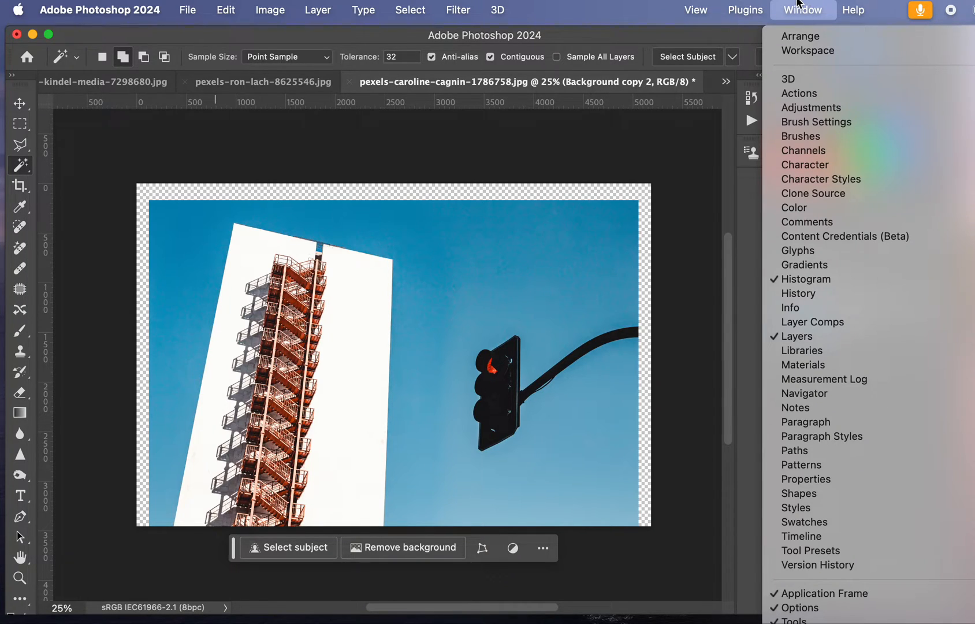
pyautogui.click(694, 11)
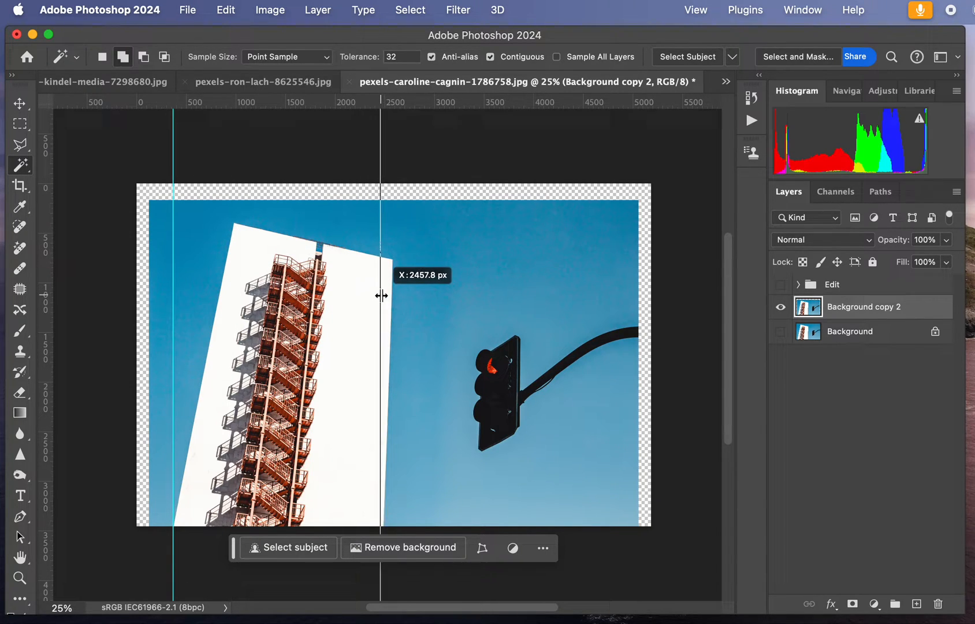
pyautogui.moveTo(380, 295); pyautogui.dragTo(386, 296)
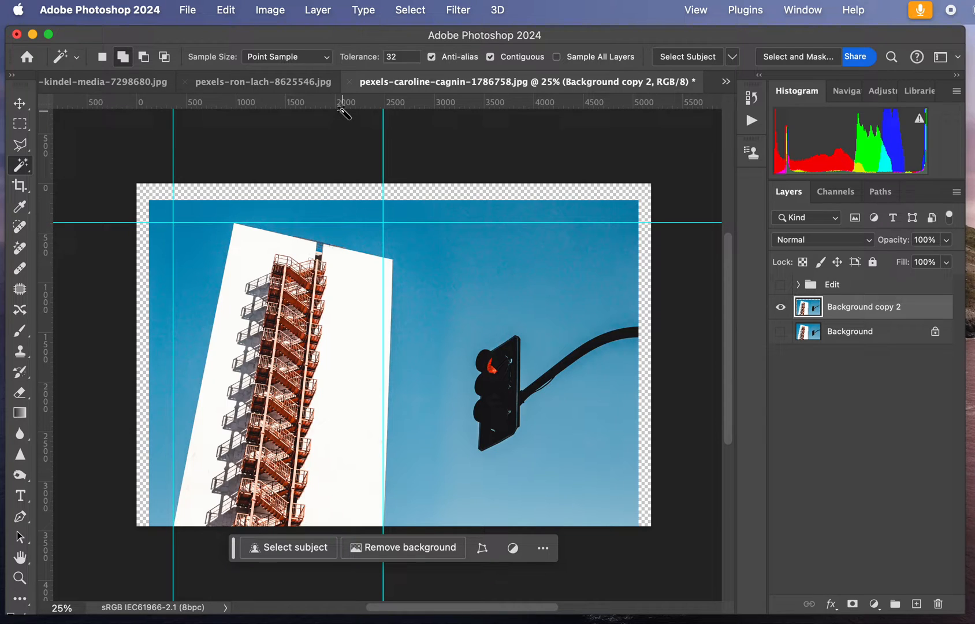
pyautogui.moveTo(177, 153)
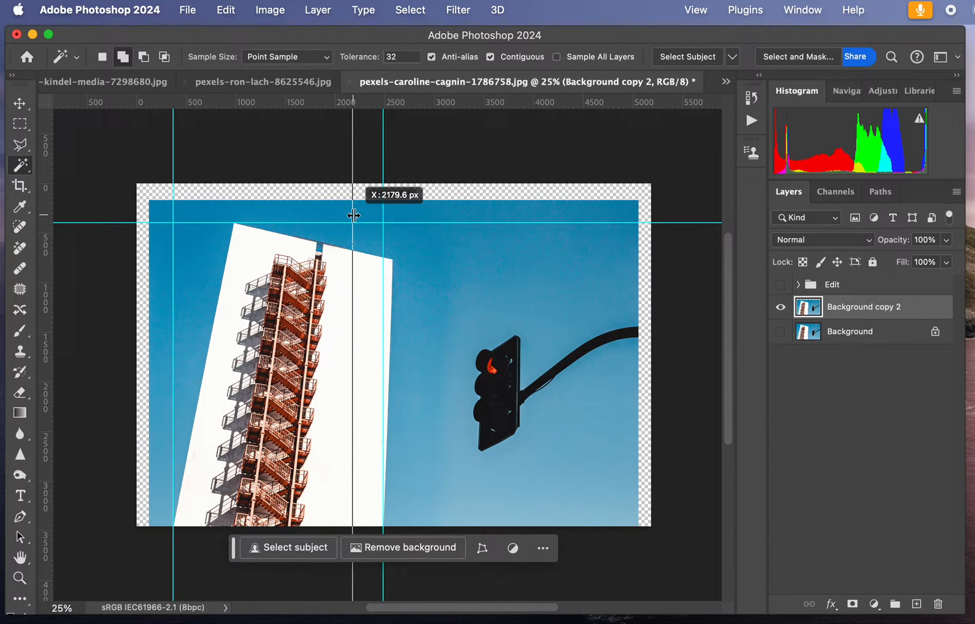
pyautogui.moveTo(353, 216); pyautogui.dragTo(358, 216)
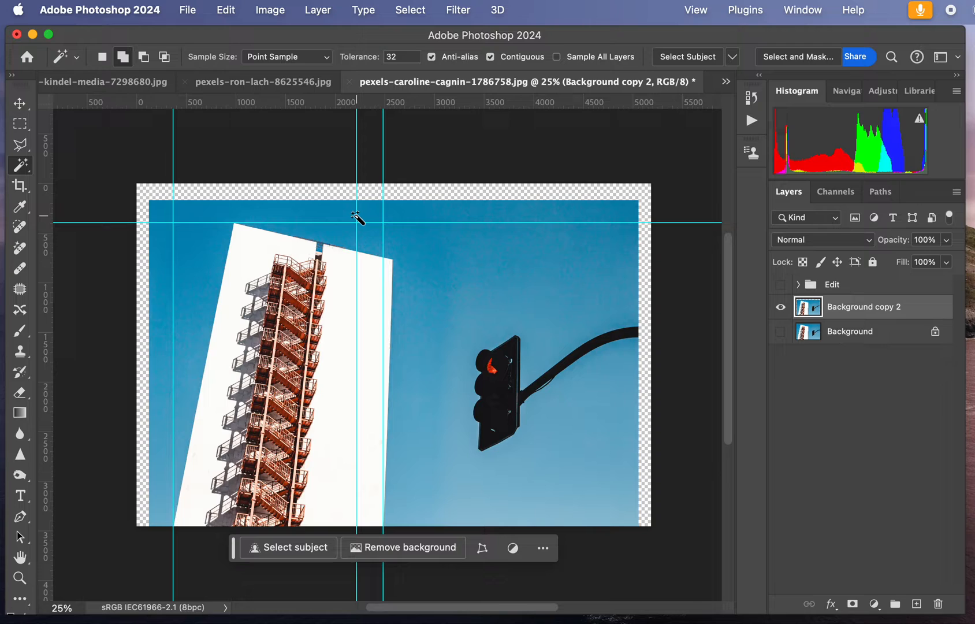
pyautogui.moveTo(298, 97)
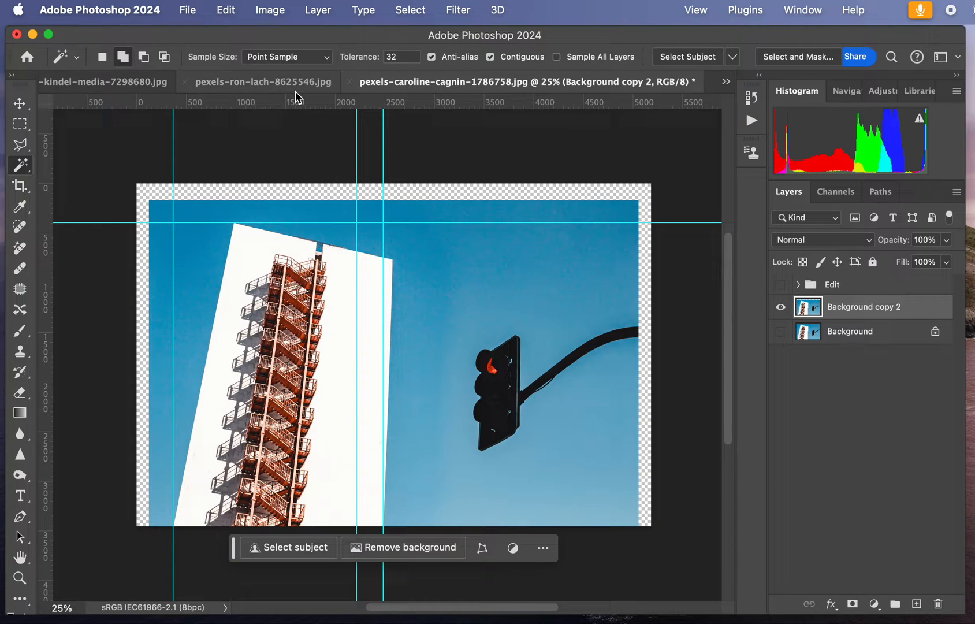
# Step: Start a Perspective Warp and pin the plane's four corners to the white facade's corners
pyautogui.click(225, 11)
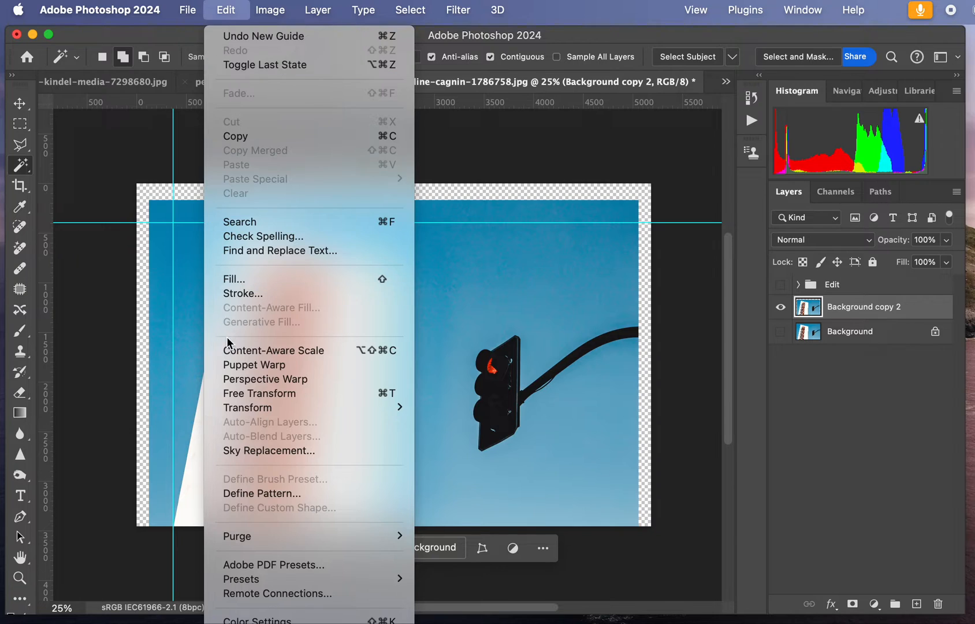
pyautogui.moveTo(264, 379)
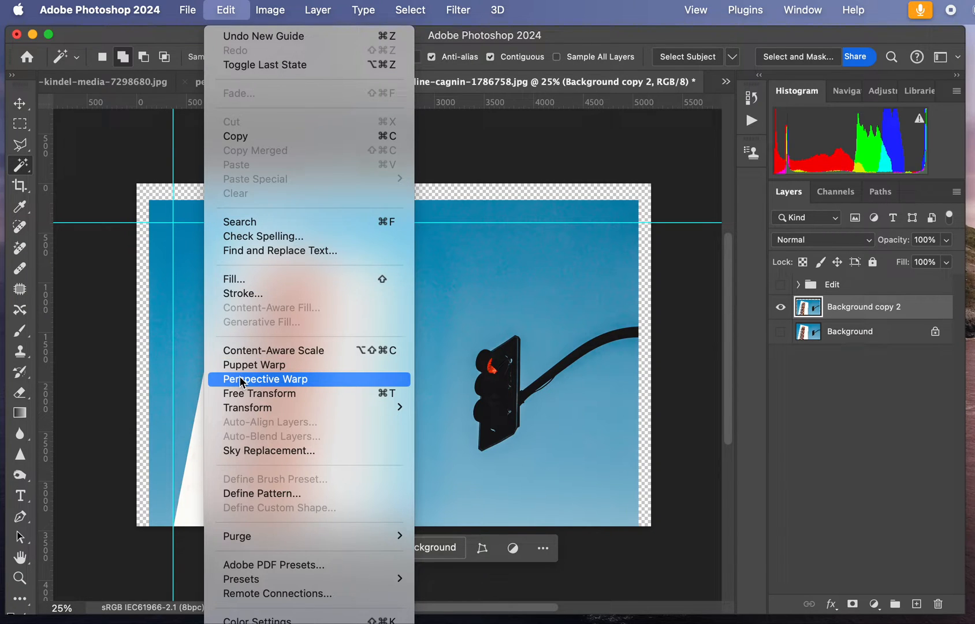
pyautogui.click(266, 378)
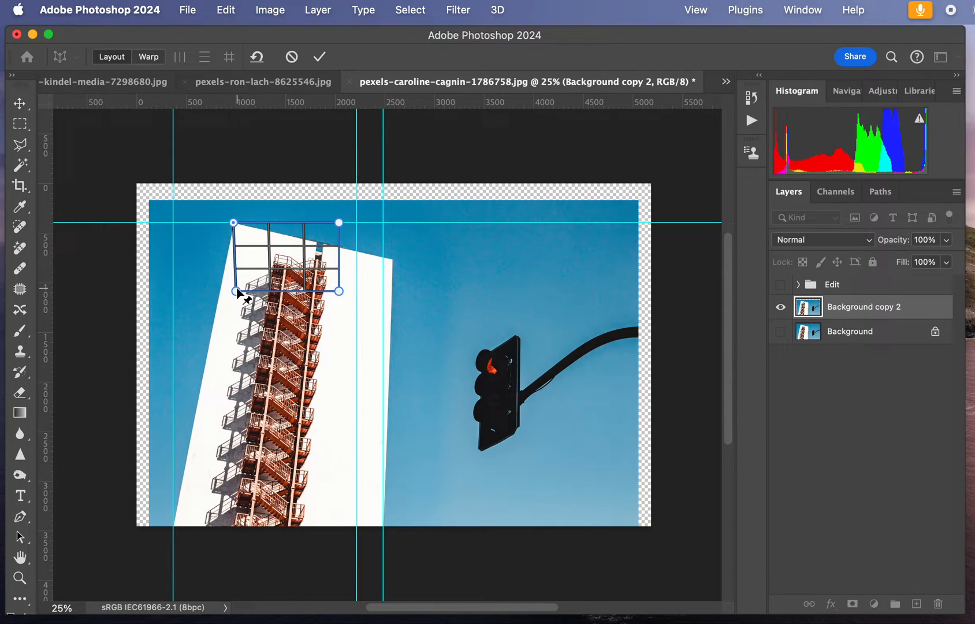
pyautogui.moveTo(239, 292); pyautogui.dragTo(196, 485)
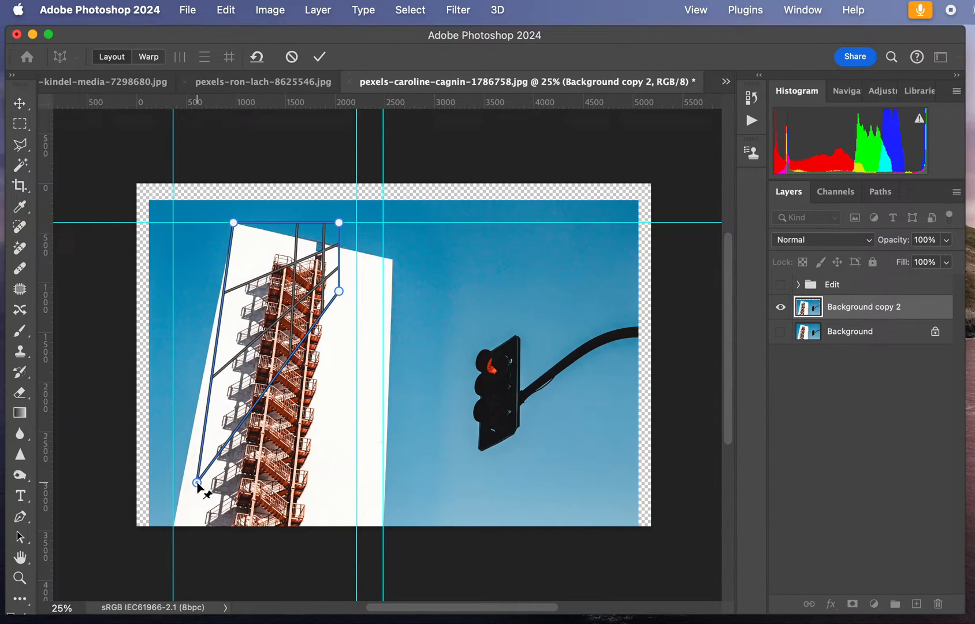
pyautogui.moveTo(197, 483); pyautogui.dragTo(173, 520)
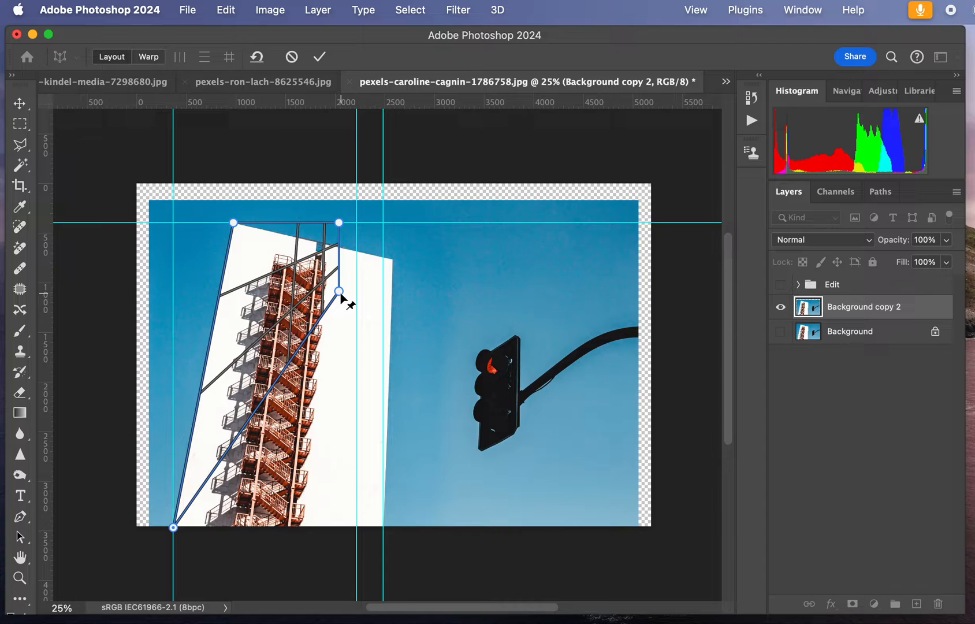
pyautogui.moveTo(338, 291); pyautogui.dragTo(383, 528)
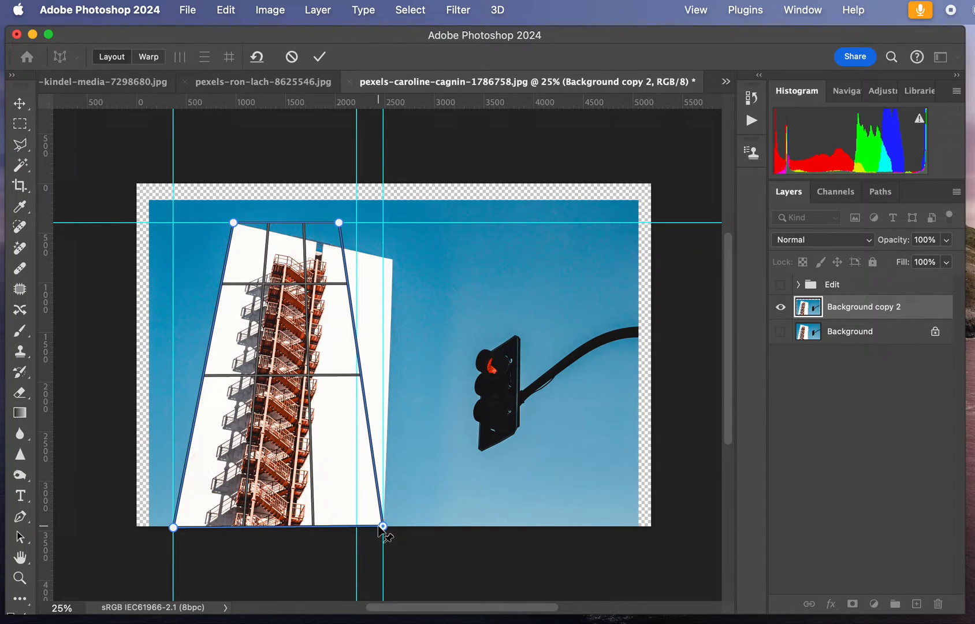
pyautogui.moveTo(382, 525); pyautogui.dragTo(367, 249)
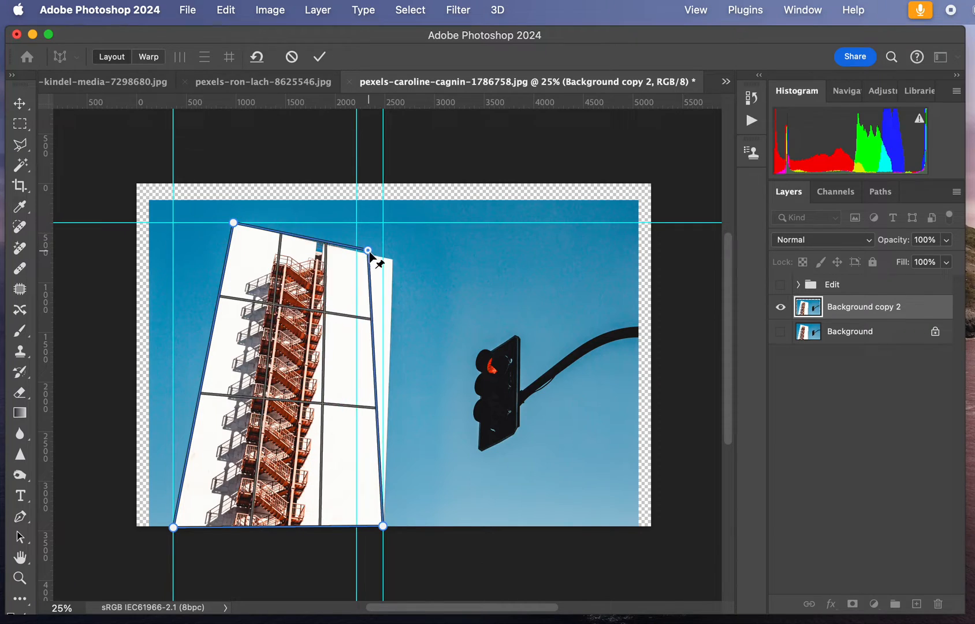
pyautogui.moveTo(368, 249); pyautogui.dragTo(394, 260)
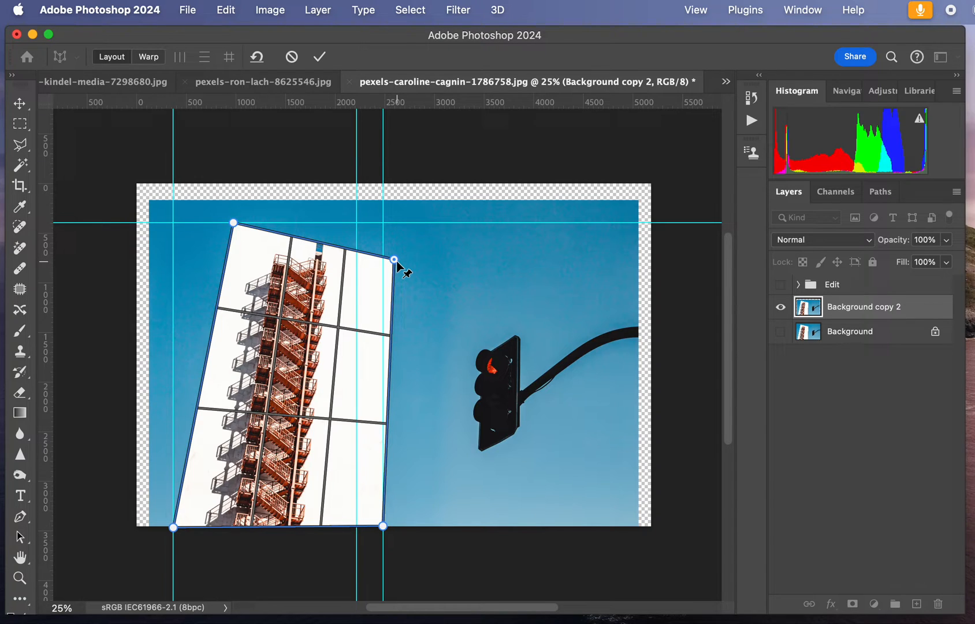
pyautogui.moveTo(235, 233)
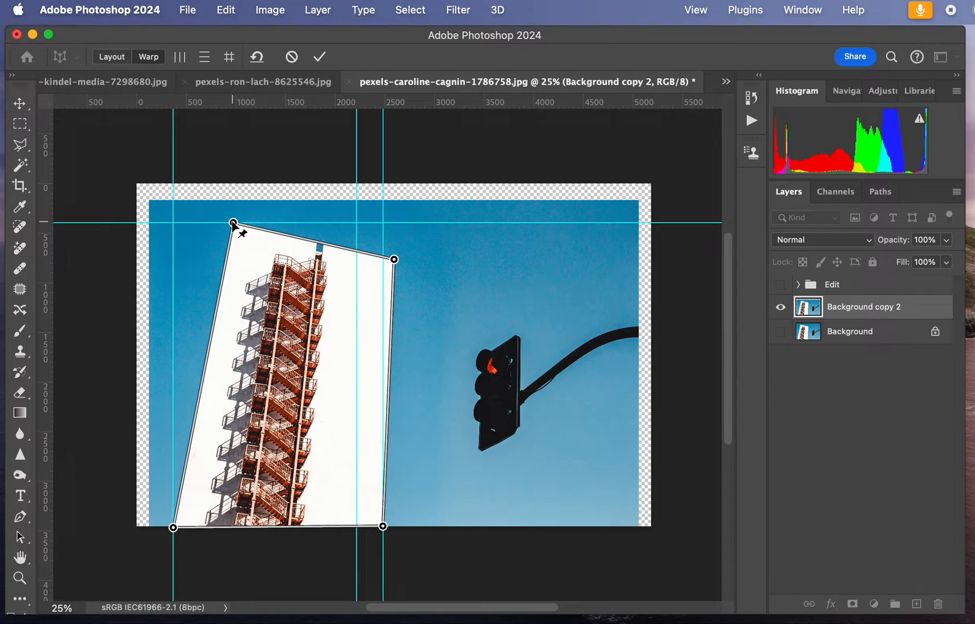
pyautogui.moveTo(263, 251)
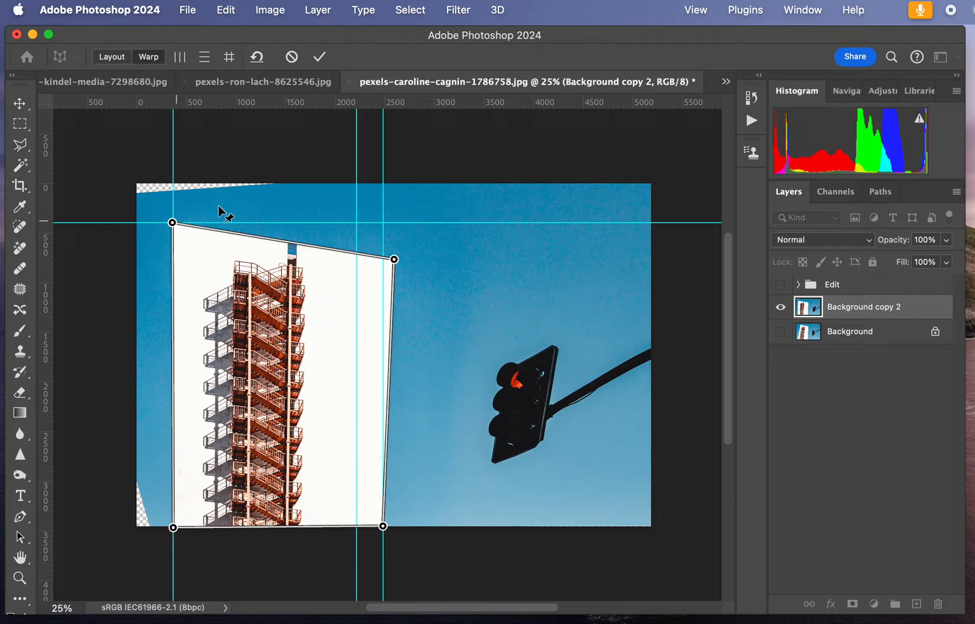
# Step: Drag the facade's right-hand corners onto the guides so its sides stand vertical
pyautogui.moveTo(394, 260); pyautogui.dragTo(375, 243)
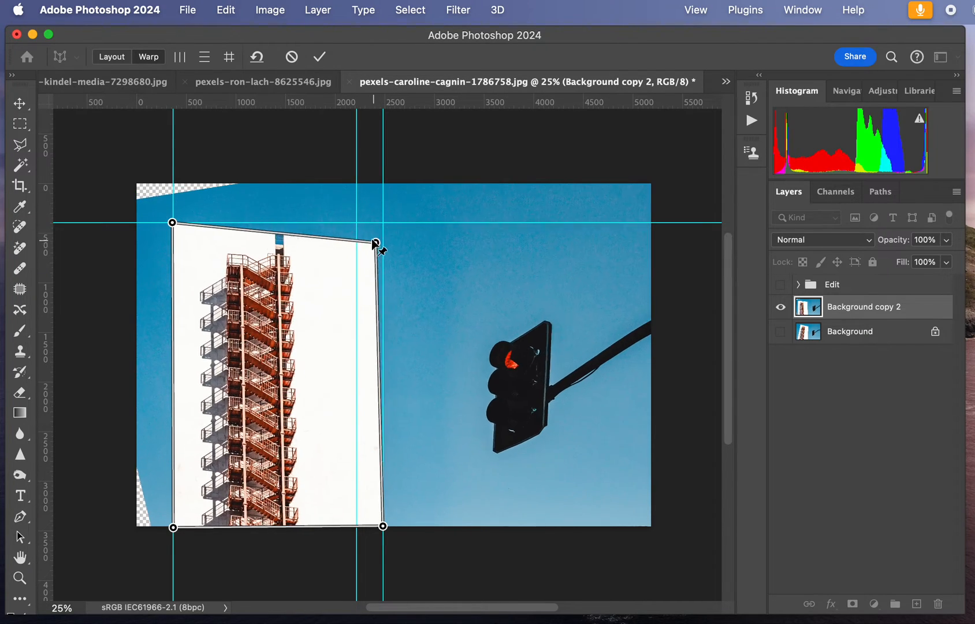
pyautogui.moveTo(375, 242); pyautogui.dragTo(359, 230)
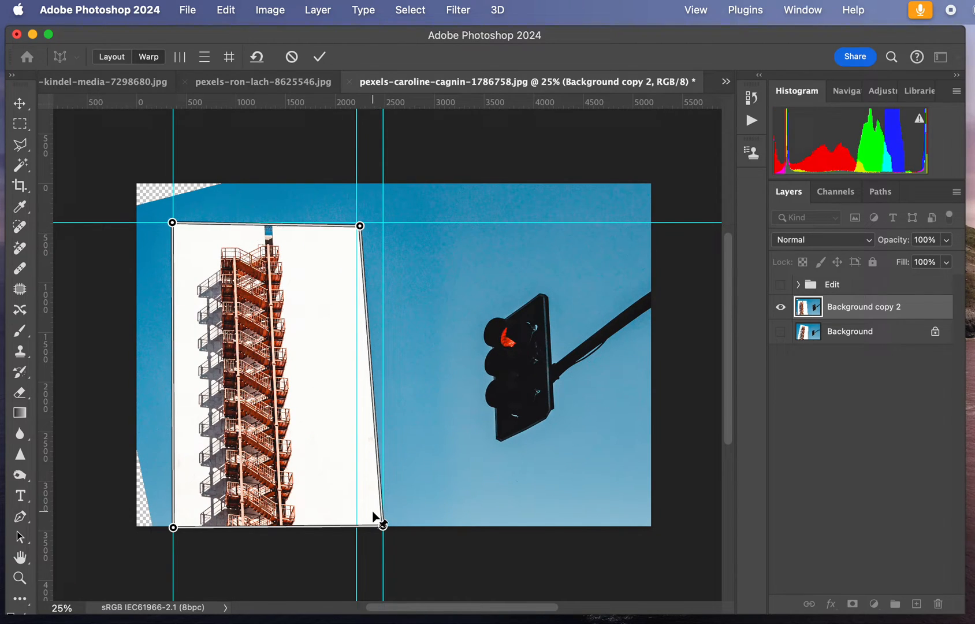
pyautogui.moveTo(382, 525); pyautogui.dragTo(360, 531)
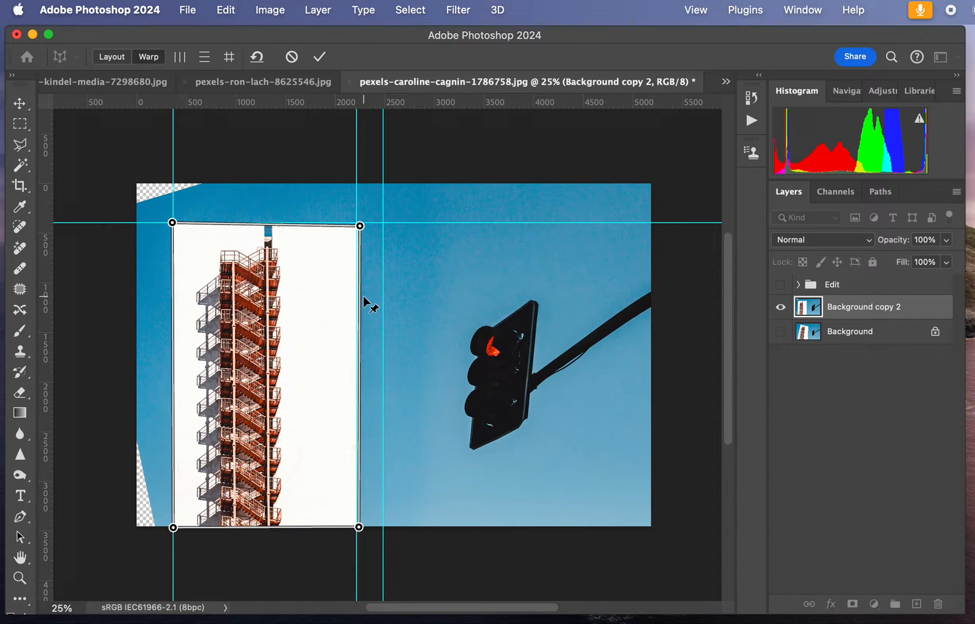
pyautogui.moveTo(370, 239)
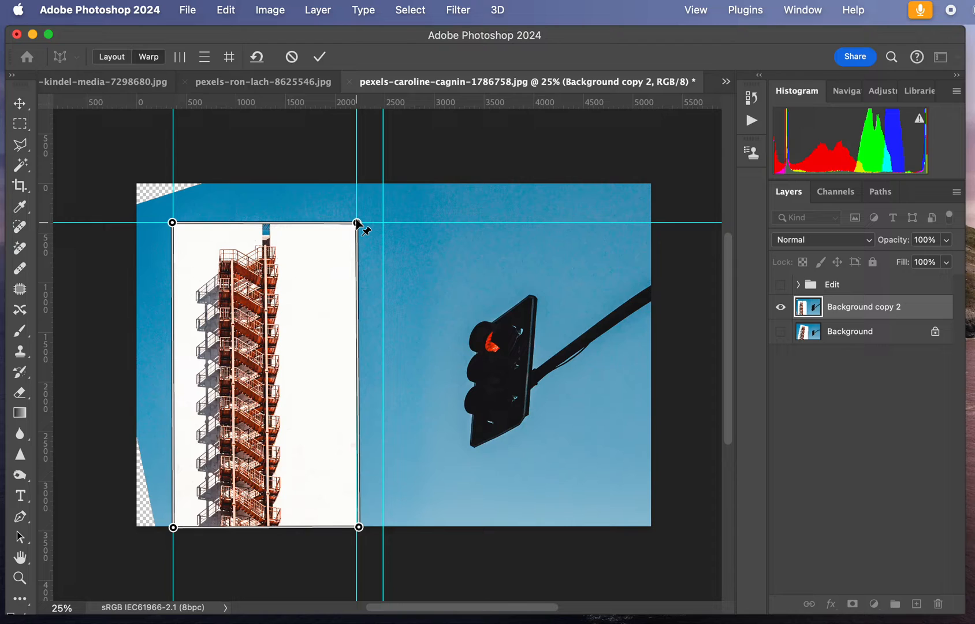
pyautogui.moveTo(358, 222); pyautogui.dragTo(380, 223)
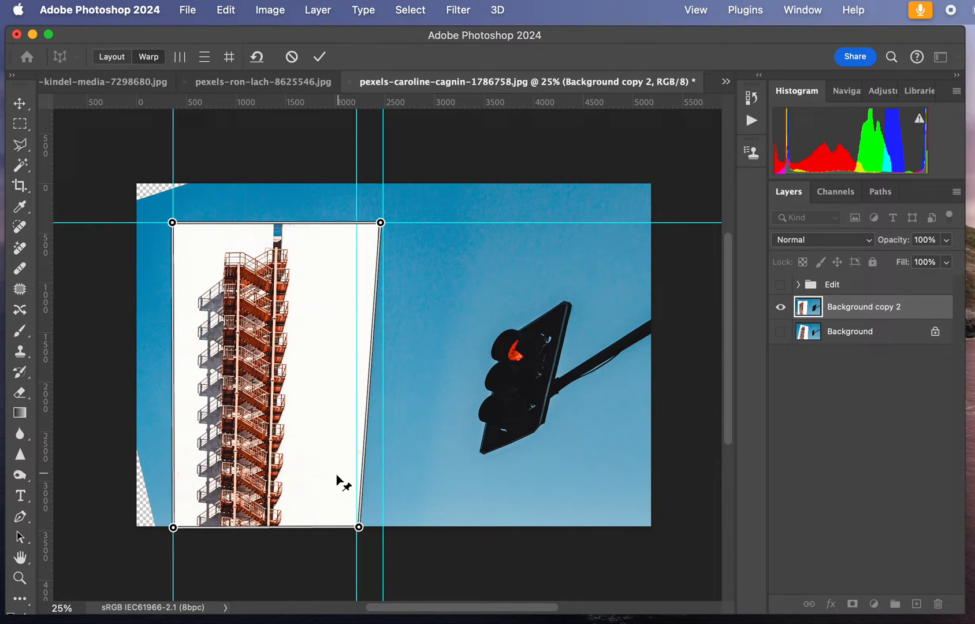
pyautogui.moveTo(359, 526); pyautogui.dragTo(380, 529)
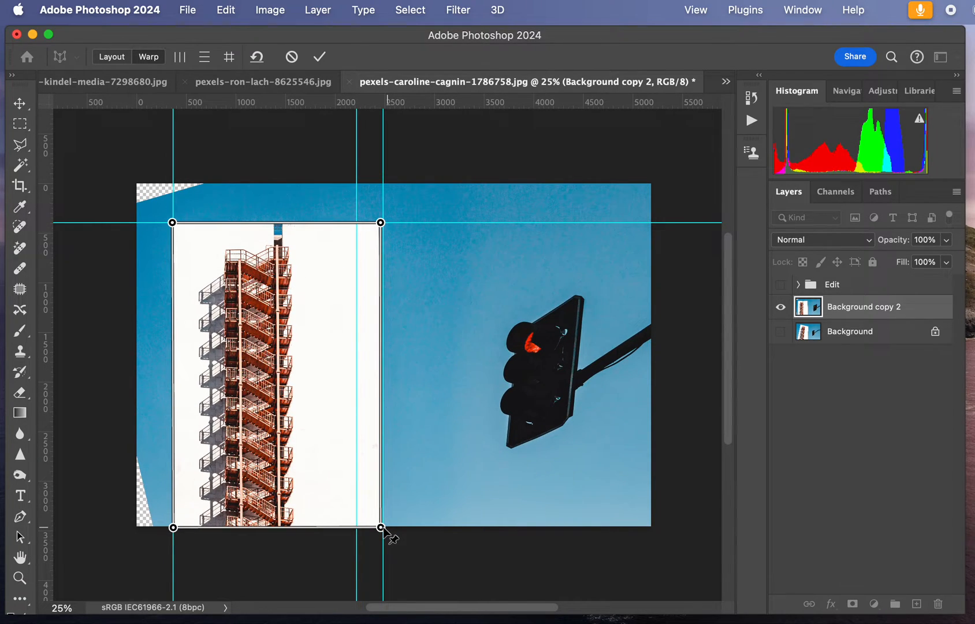
pyautogui.moveTo(380, 528); pyautogui.dragTo(358, 529)
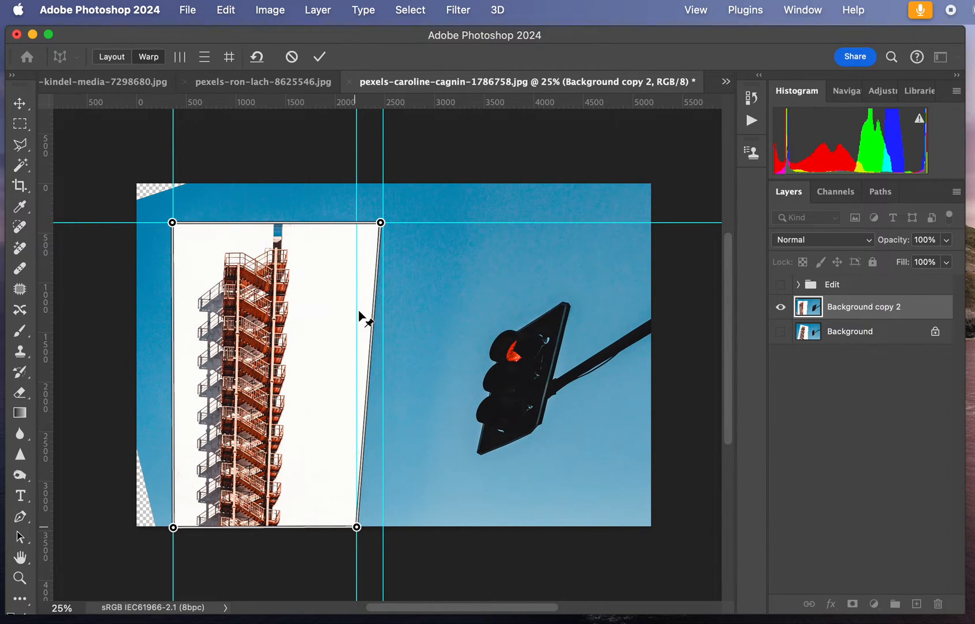
pyautogui.moveTo(379, 223); pyautogui.dragTo(364, 223)
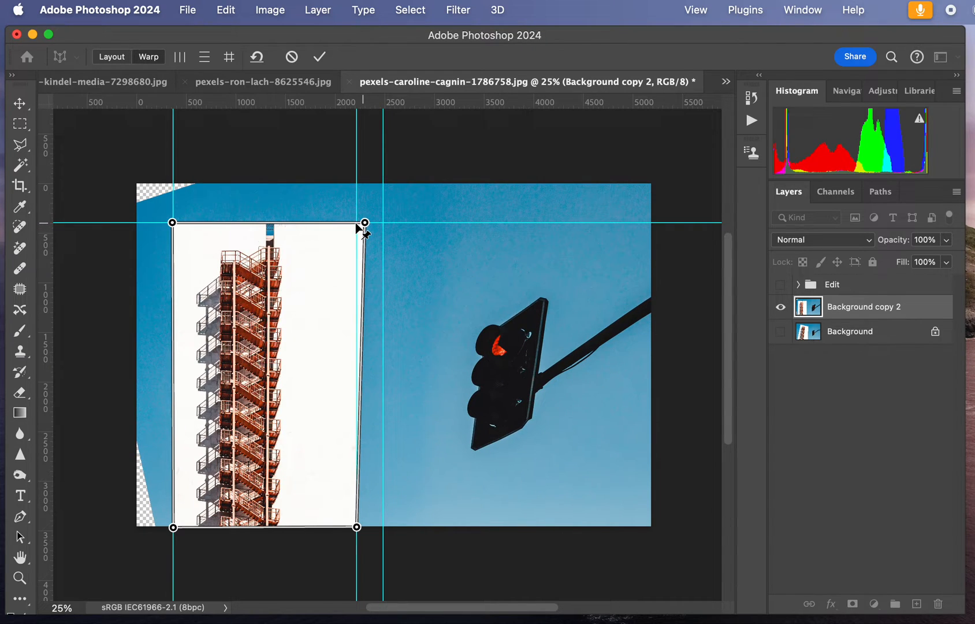
pyautogui.moveTo(364, 223); pyautogui.dragTo(352, 222)
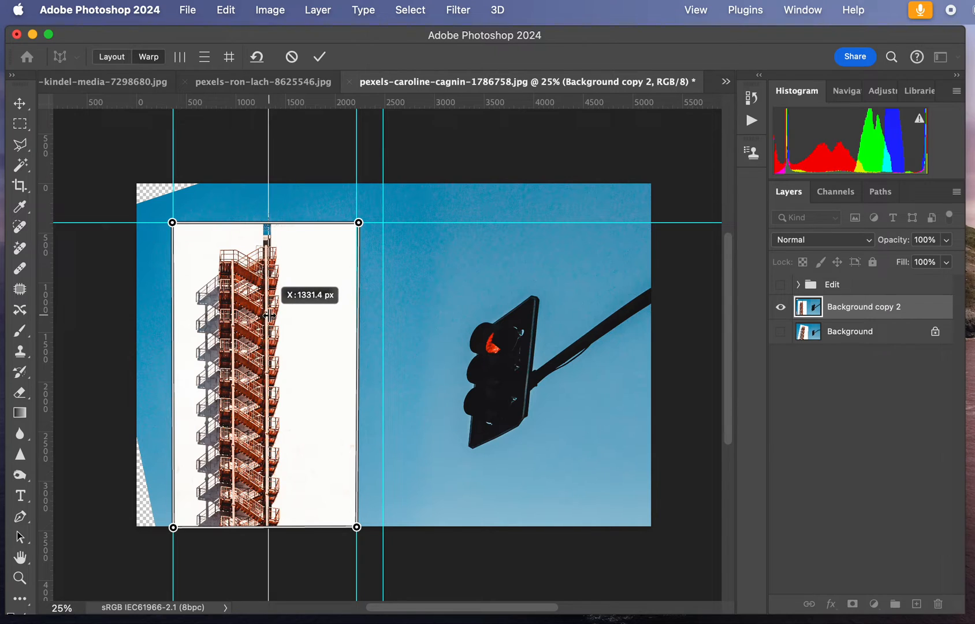
# Step: Slide a guide across the tower and stairs to check alignment, then move it off the image
pyautogui.moveTo(269, 314); pyautogui.dragTo(264, 314)
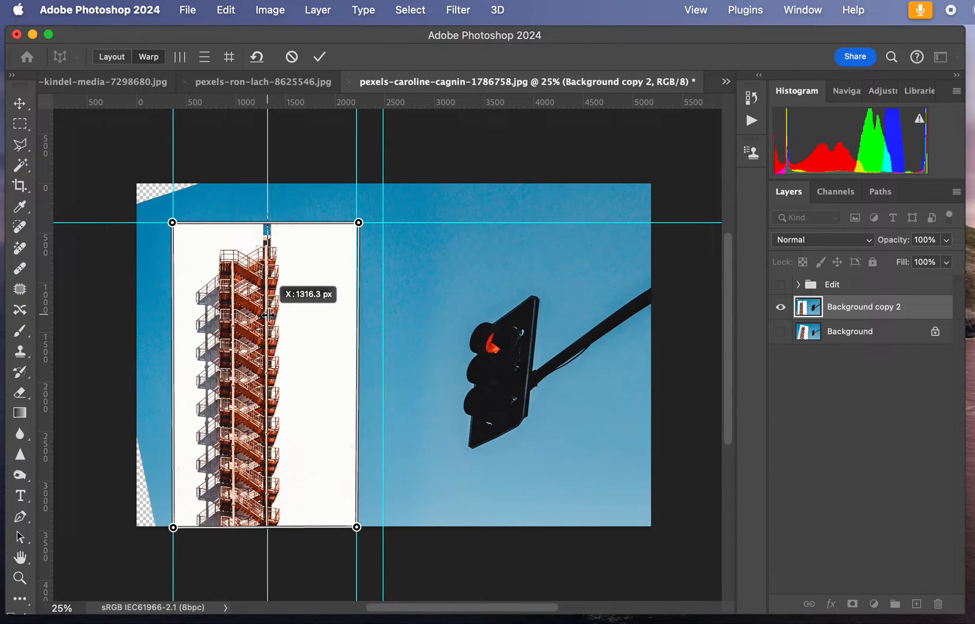
pyautogui.moveTo(266, 314); pyautogui.dragTo(235, 318)
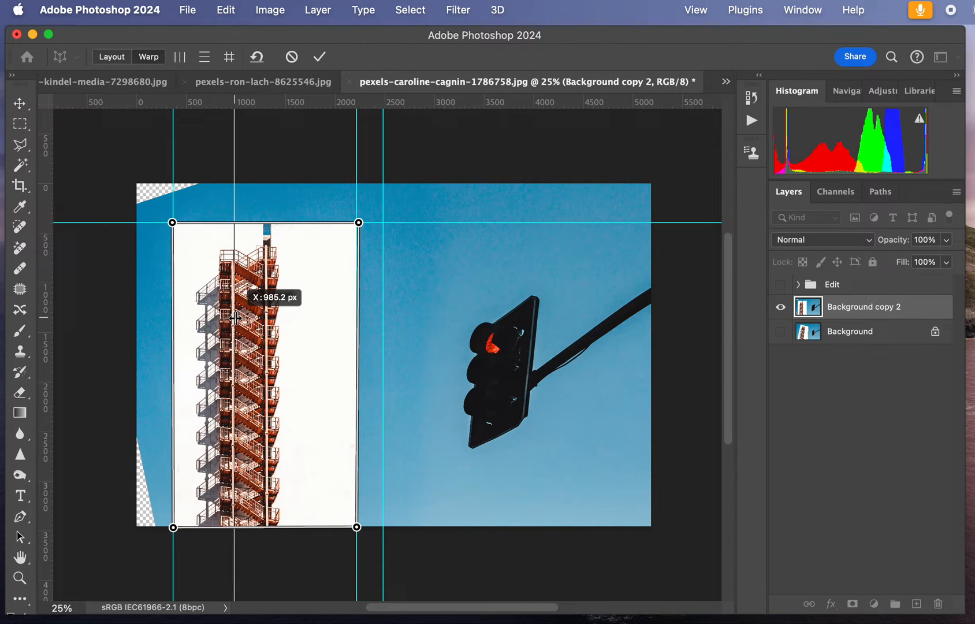
pyautogui.moveTo(234, 317); pyautogui.dragTo(198, 318)
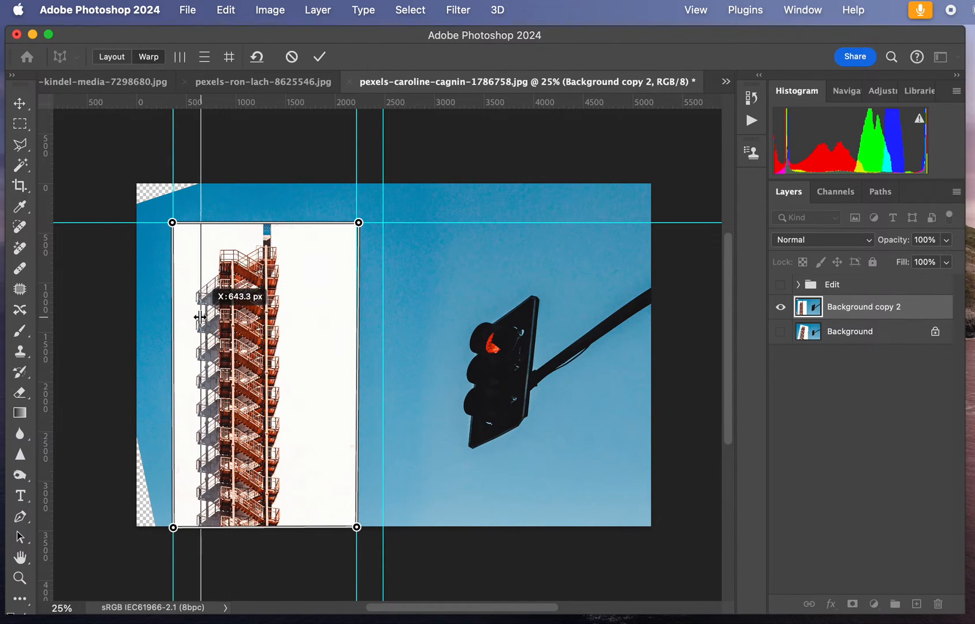
pyautogui.moveTo(212, 315); pyautogui.dragTo(197, 315)
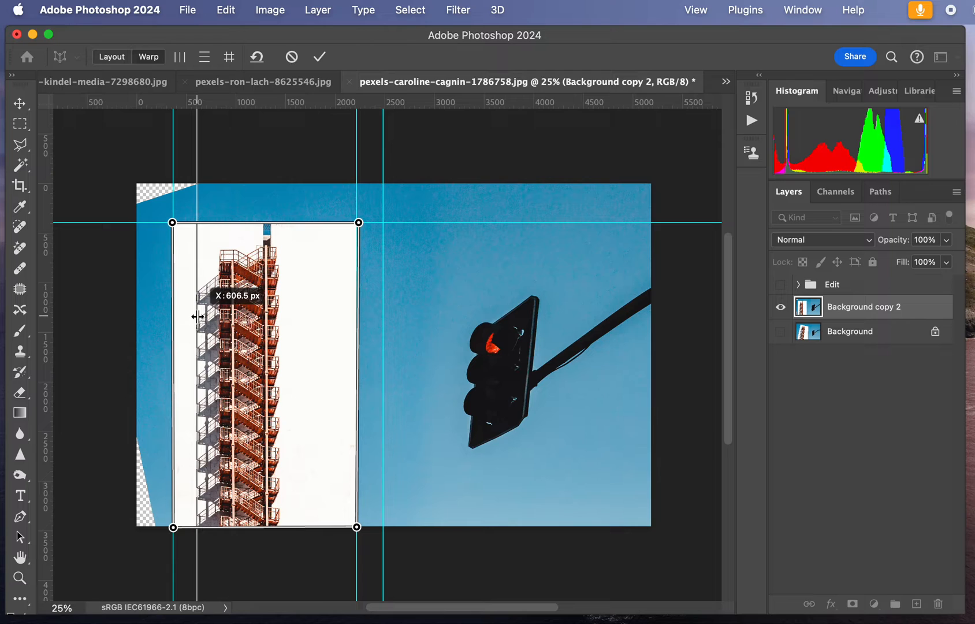
pyautogui.moveTo(198, 316); pyautogui.dragTo(281, 323)
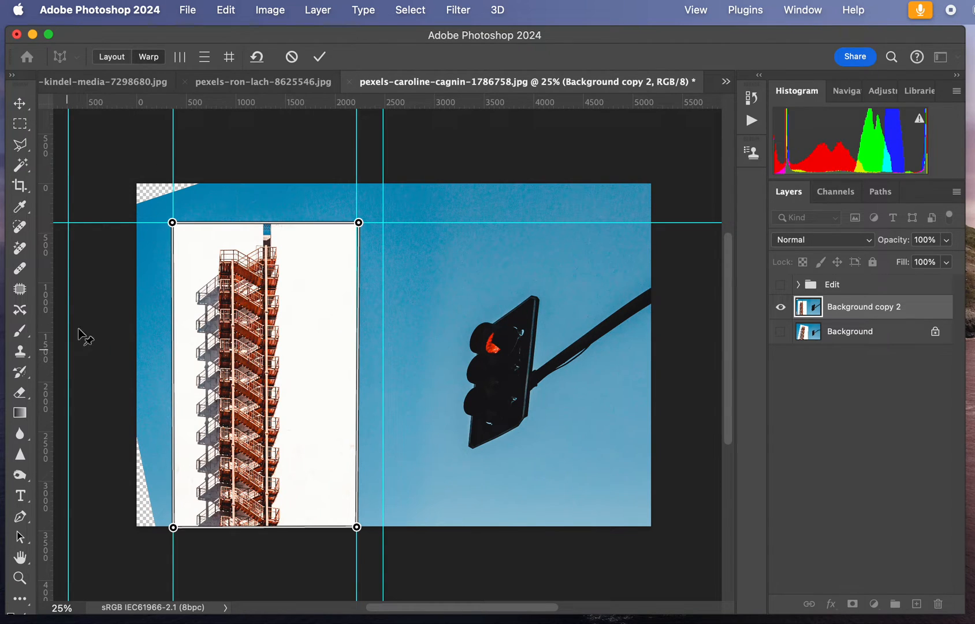
# Step: Commit the warp, select both transparent corners and expand the selection by 5 pixels
pyautogui.click(320, 57)
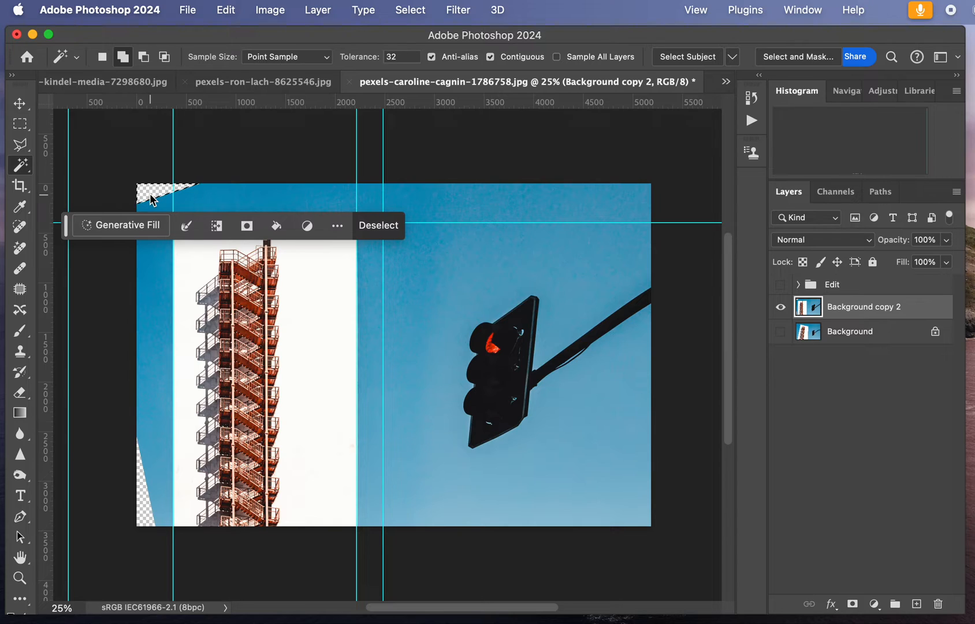
pyautogui.click(19, 166)
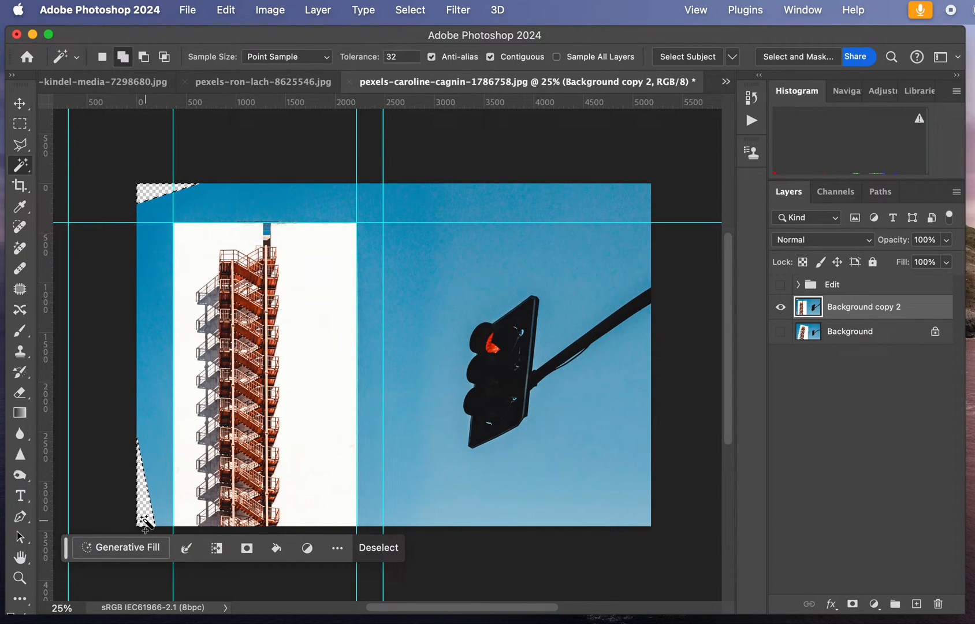
pyautogui.click(410, 10)
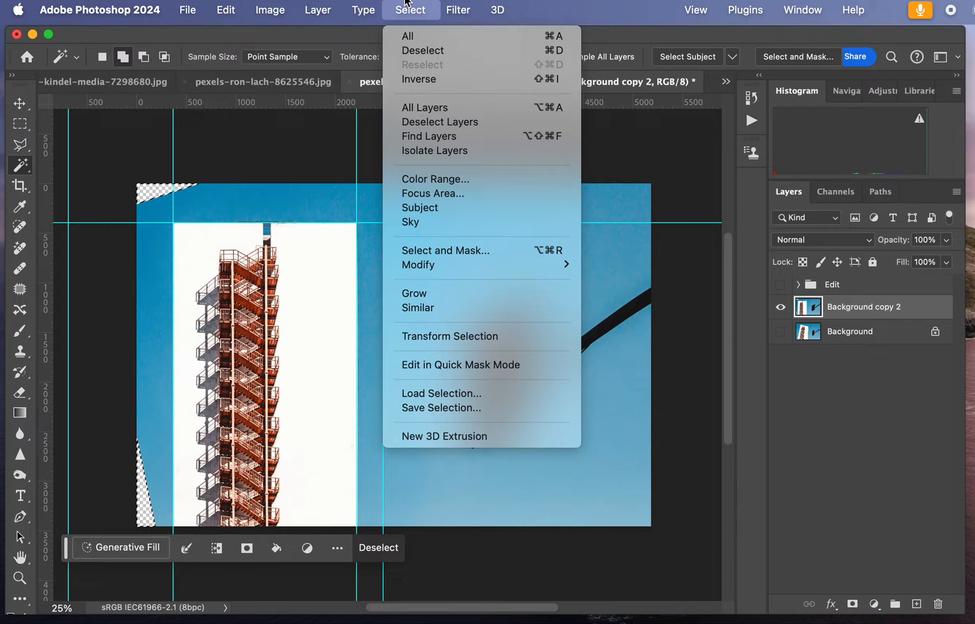
pyautogui.moveTo(418, 265)
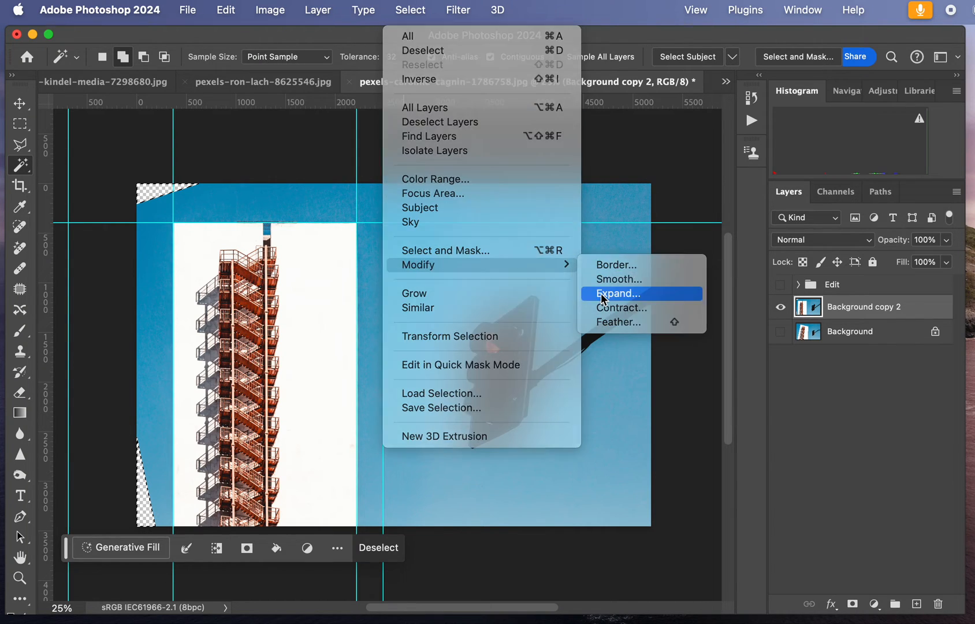
pyautogui.click(617, 294)
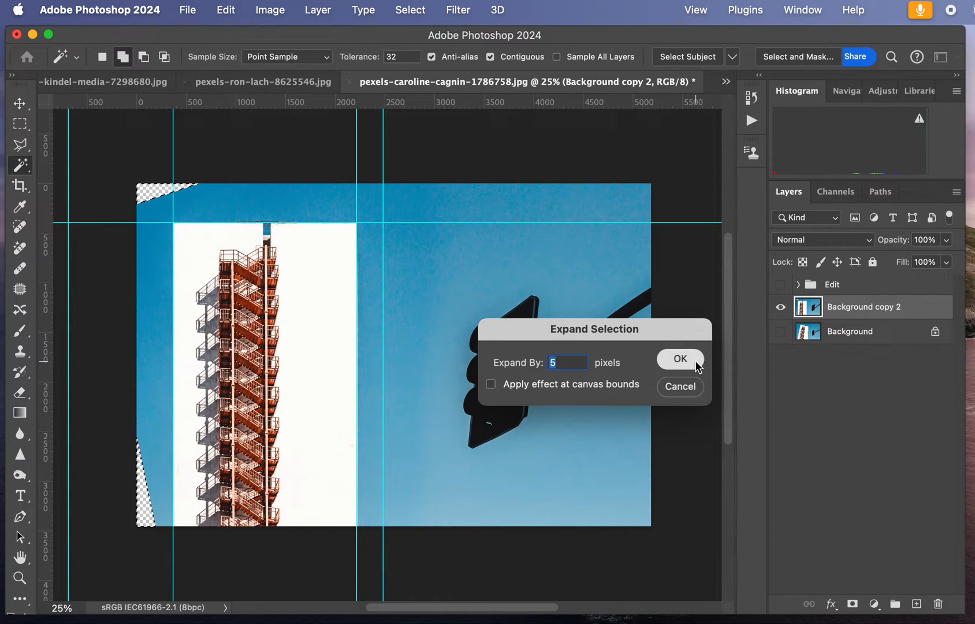
pyautogui.click(679, 359)
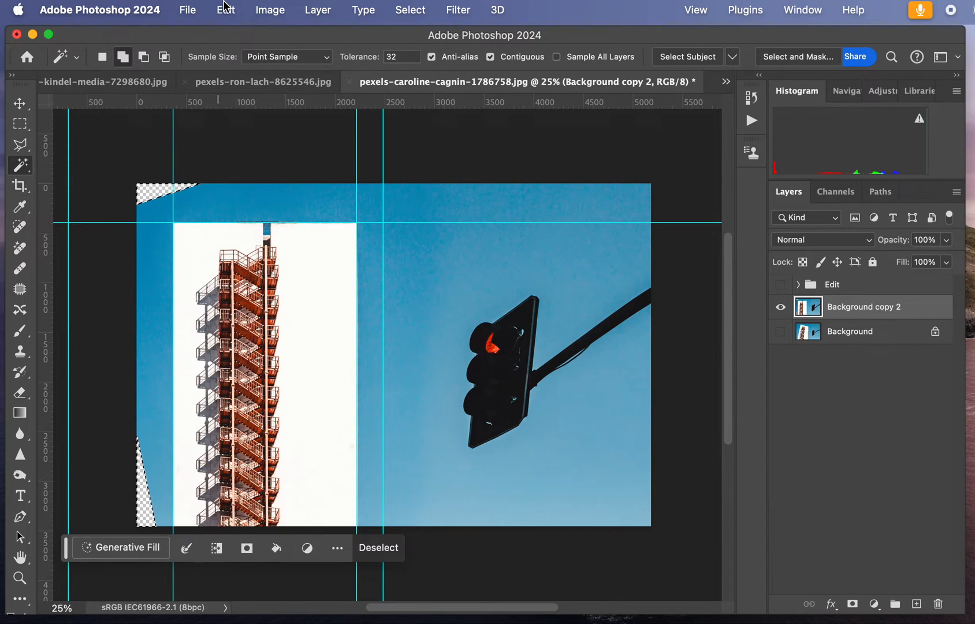
pyautogui.click(226, 10)
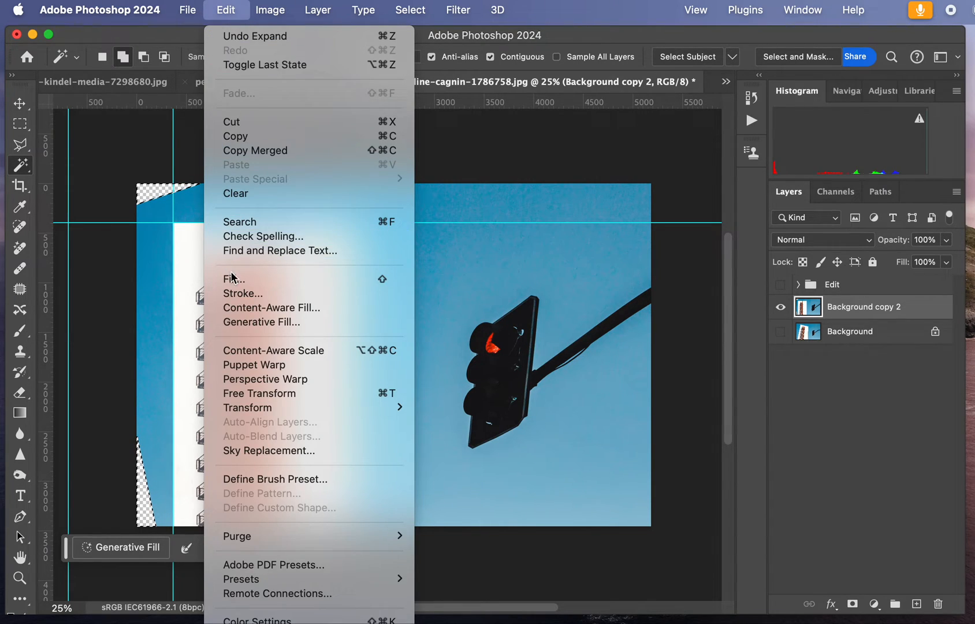
# Step: Fill the selected corners with Content-Aware sky and clear the selection
pyautogui.click(233, 279)
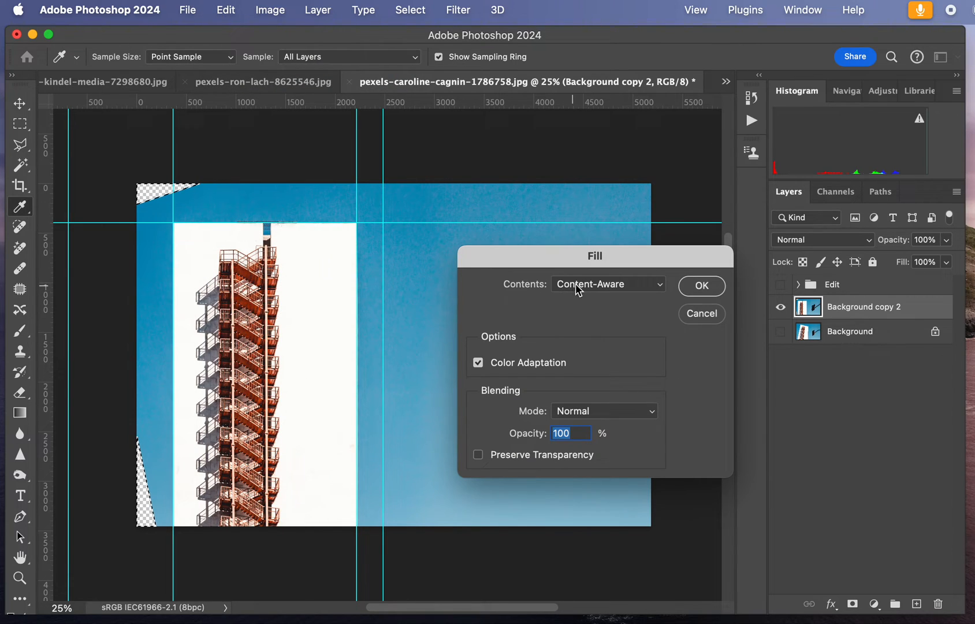
pyautogui.moveTo(537, 358)
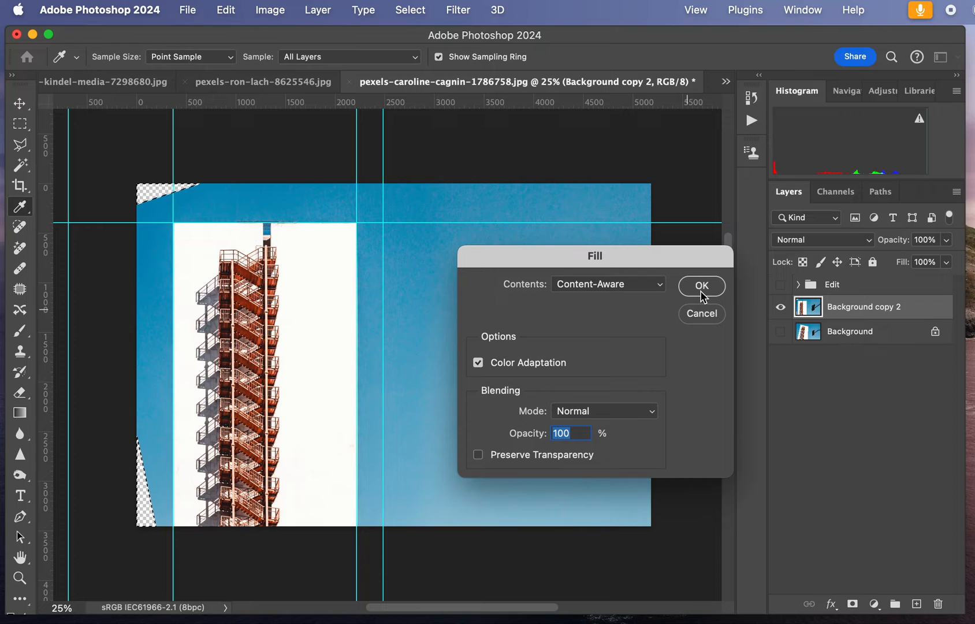
pyautogui.click(701, 286)
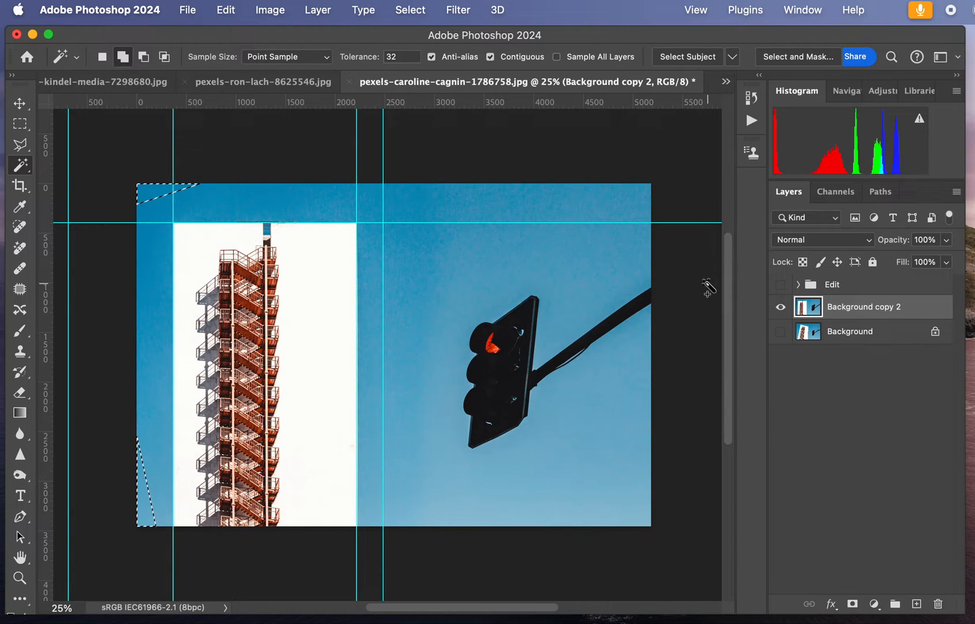
pyautogui.click(482, 211)
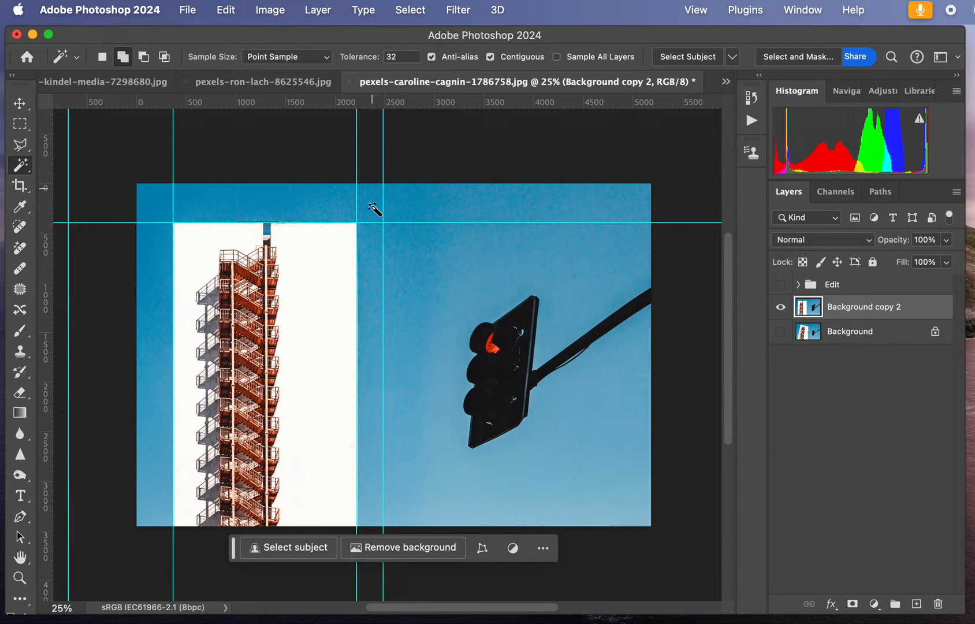
pyautogui.moveTo(602, 279)
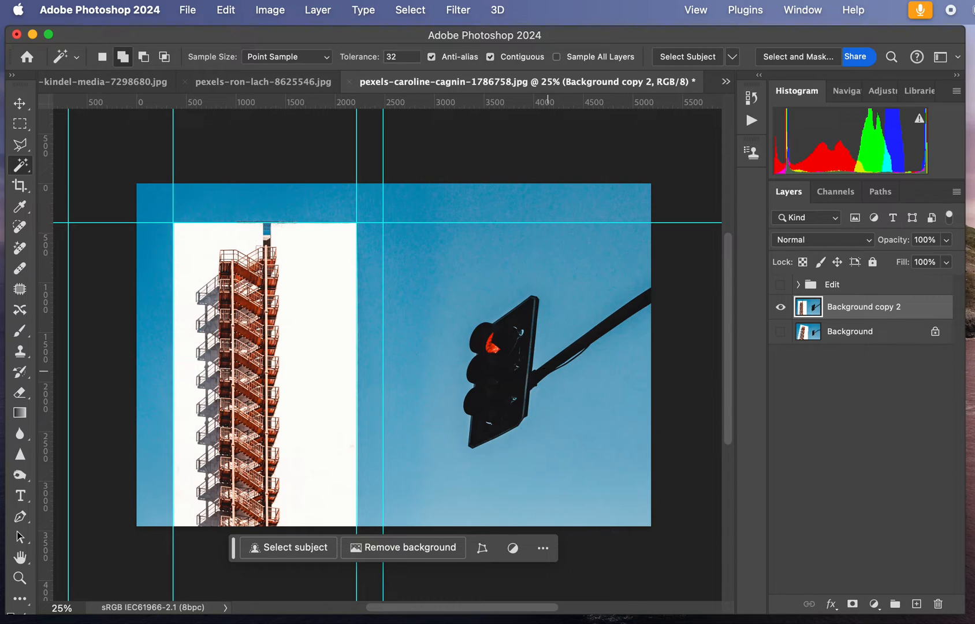
pyautogui.moveTo(548, 373)
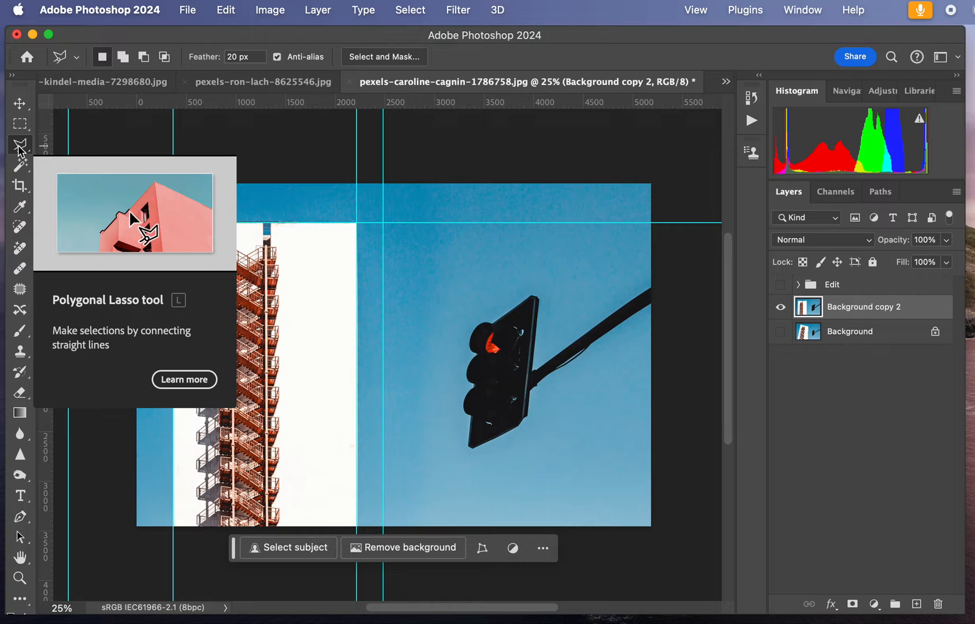
pyautogui.moveTo(519, 327)
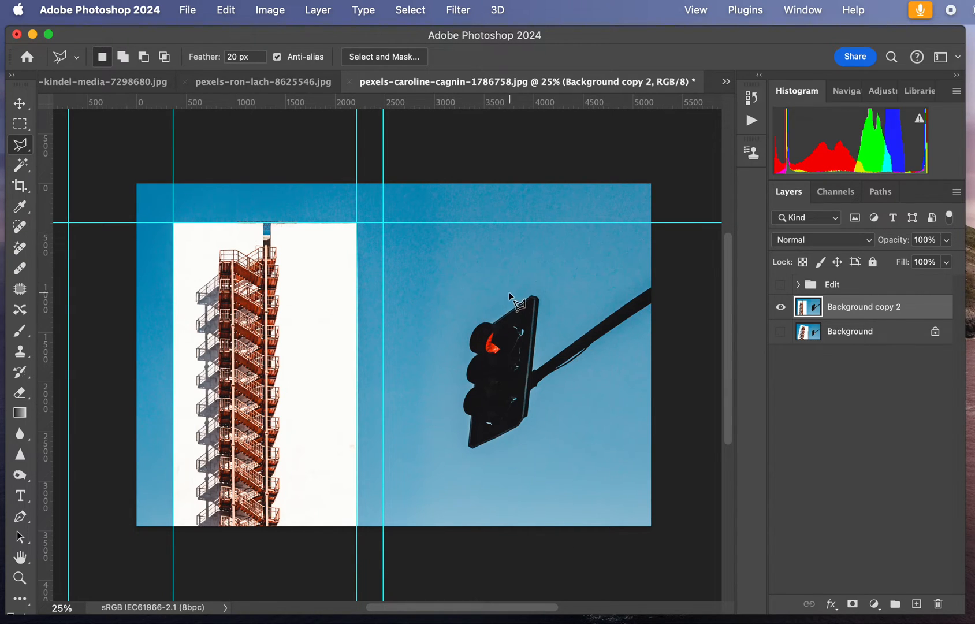
# Step: Outline a polygonal lasso selection around the traffic light and its arm
pyautogui.moveTo(509, 298); pyautogui.dragTo(450, 440)
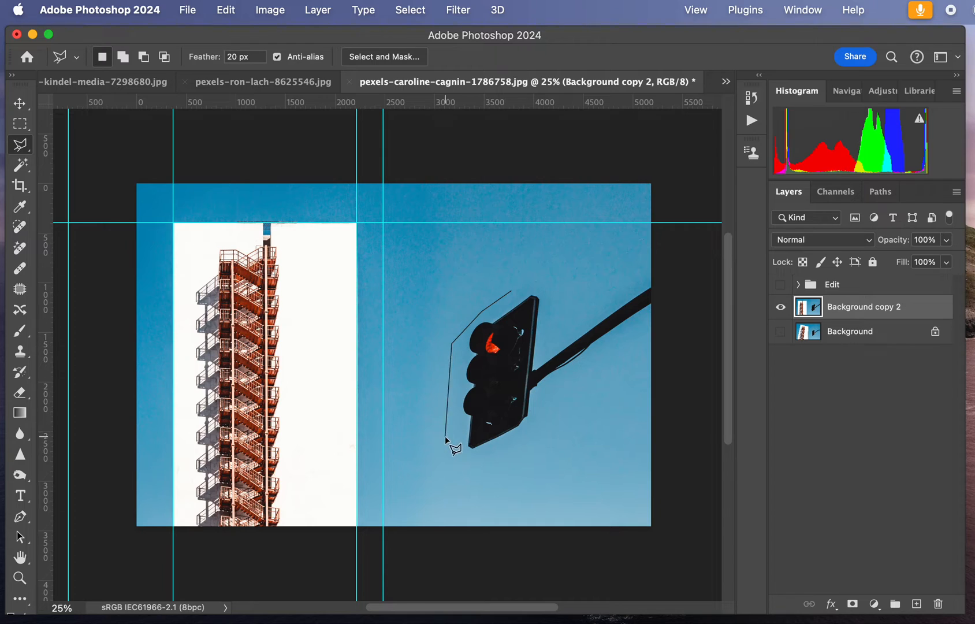
pyautogui.click(553, 392)
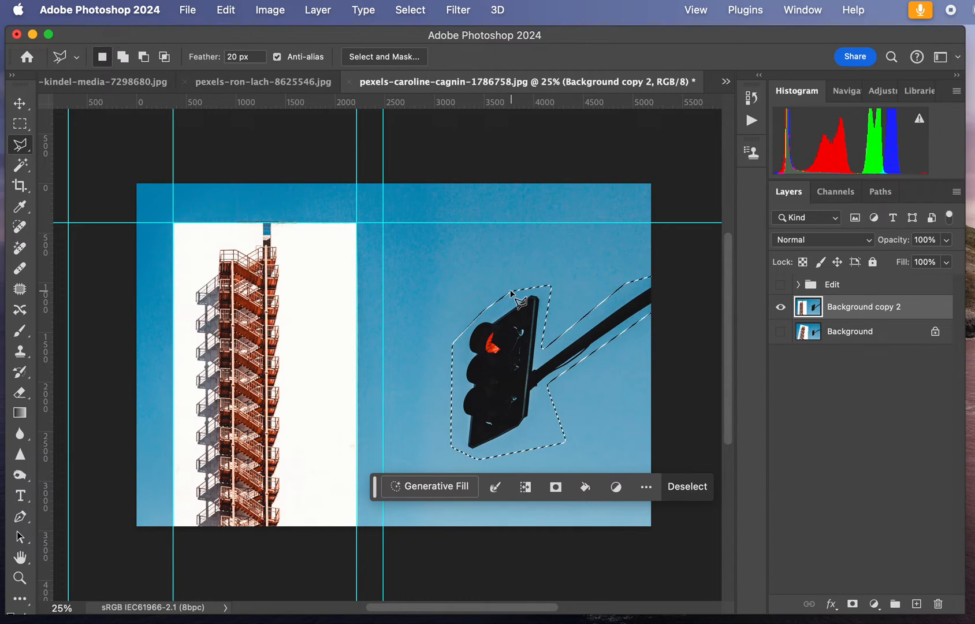
pyautogui.moveTo(454, 476)
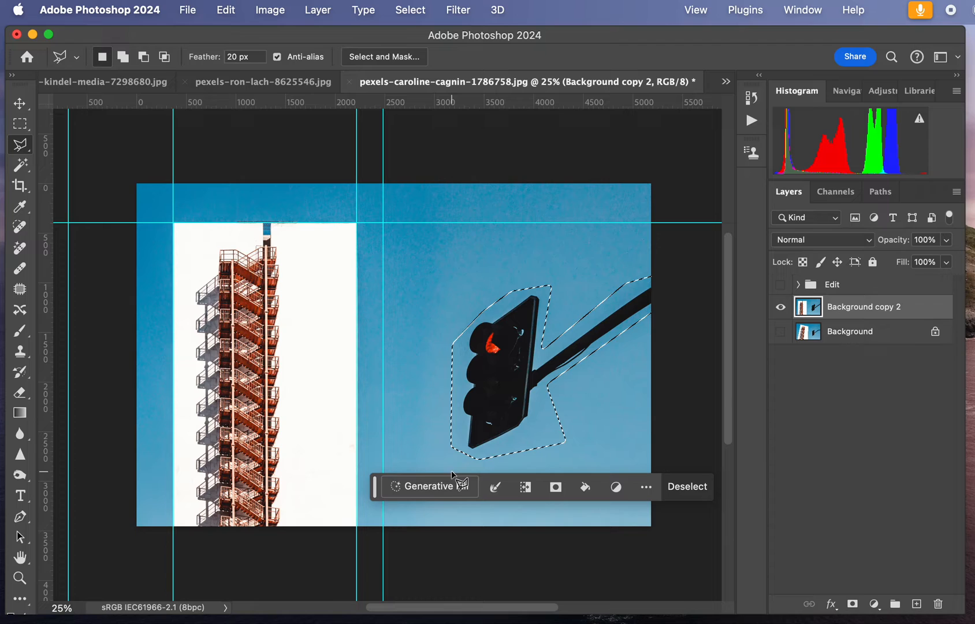
pyautogui.moveTo(427, 486)
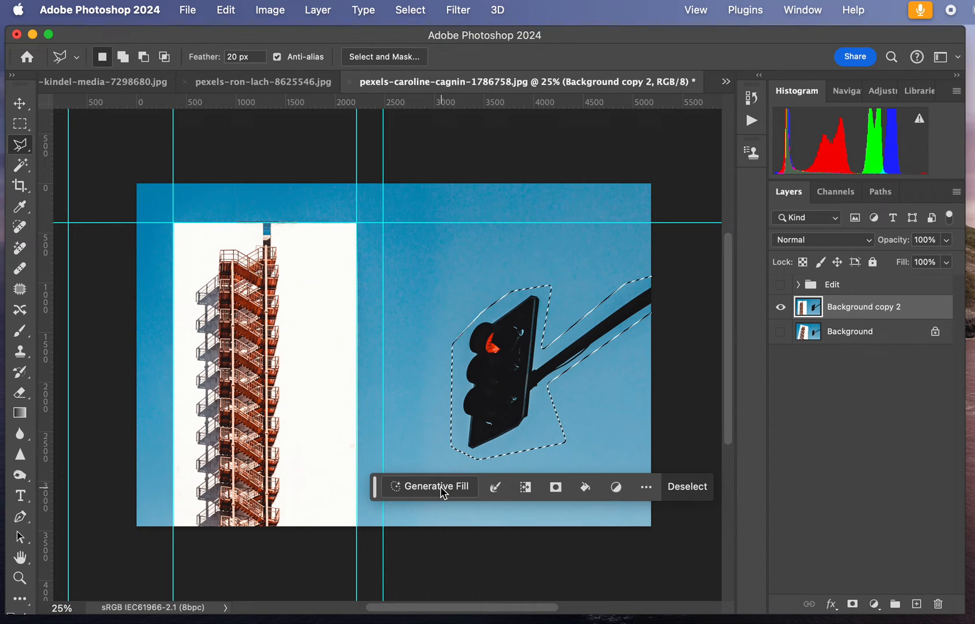
# Step: Generate a fill with the prompt 'remove lamp' to replace the lamp with sky
pyautogui.click(433, 486)
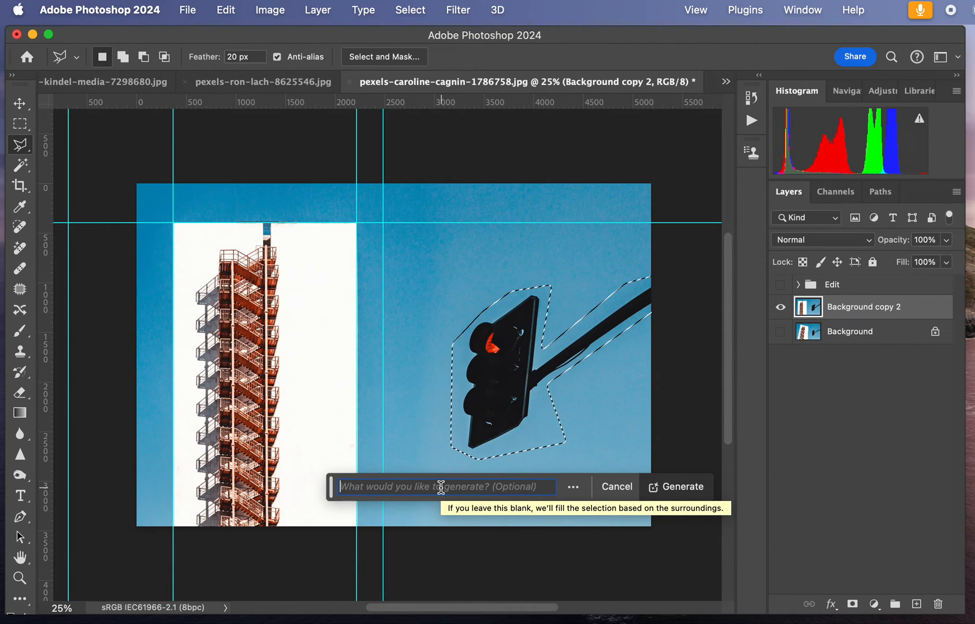
pyautogui.write('remove m')
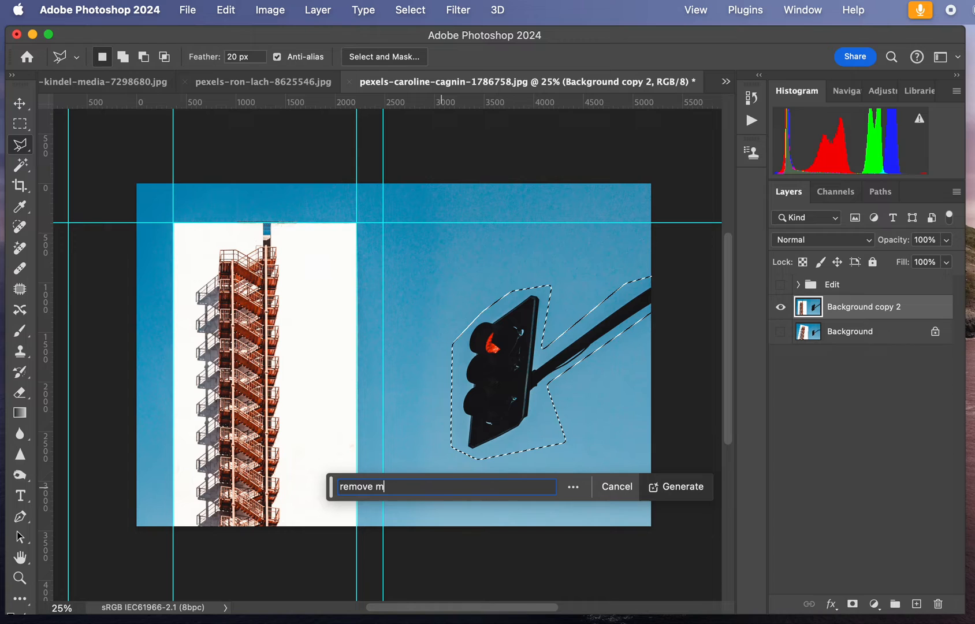
pyautogui.write('lamp')
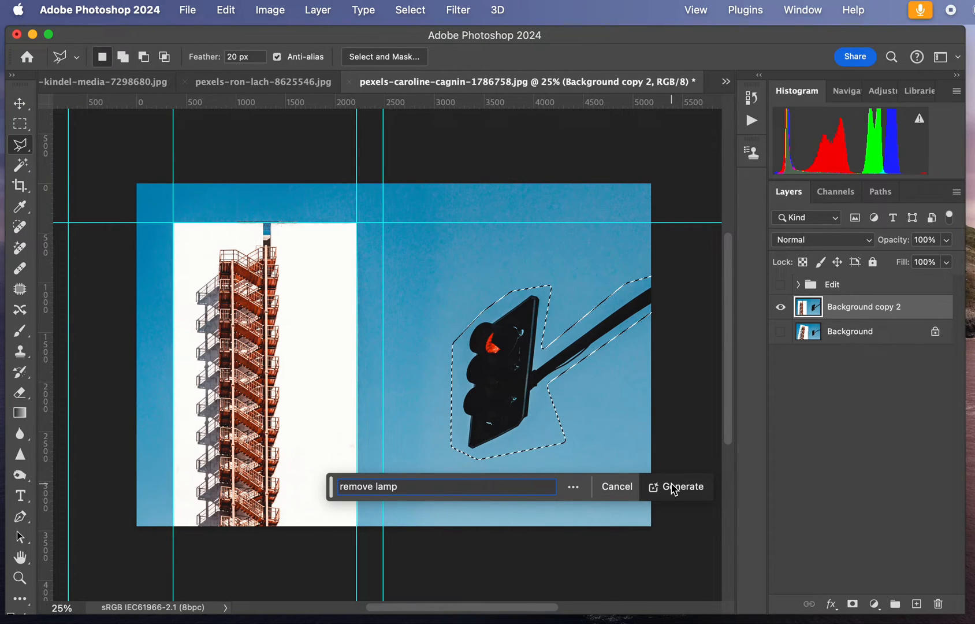
pyautogui.click(682, 486)
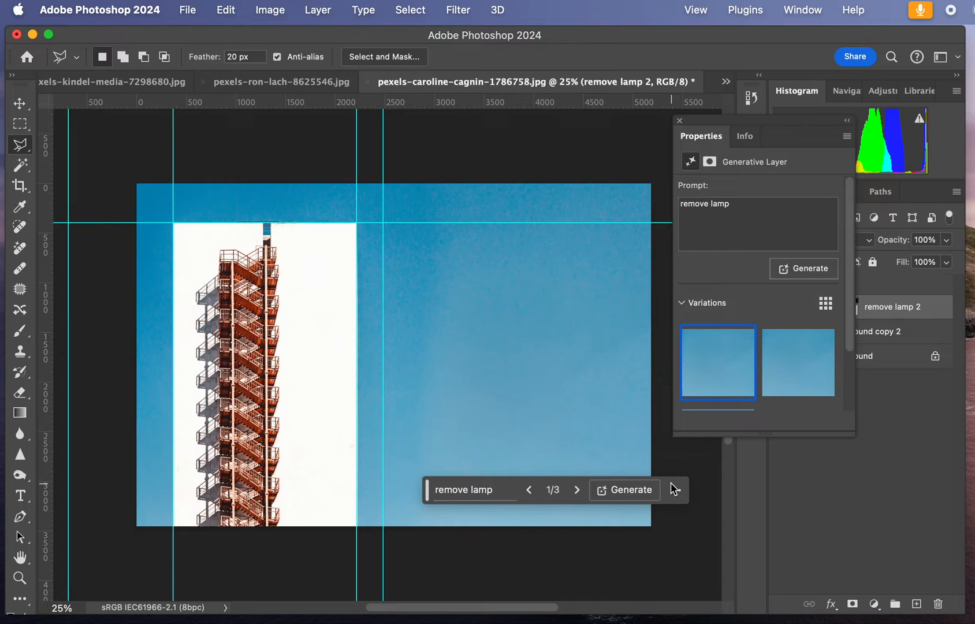
pyautogui.moveTo(676, 490)
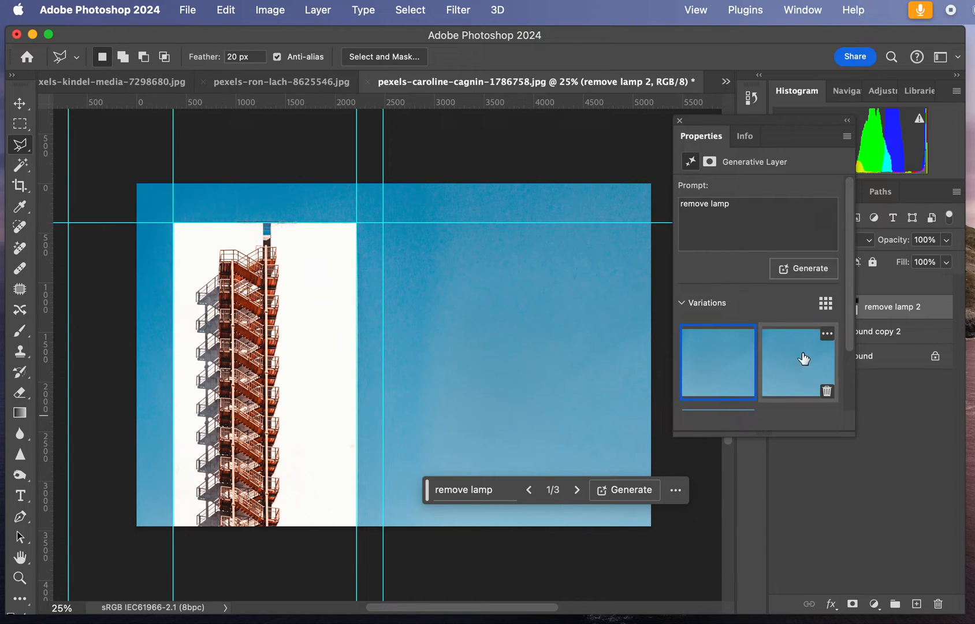
pyautogui.moveTo(781, 414)
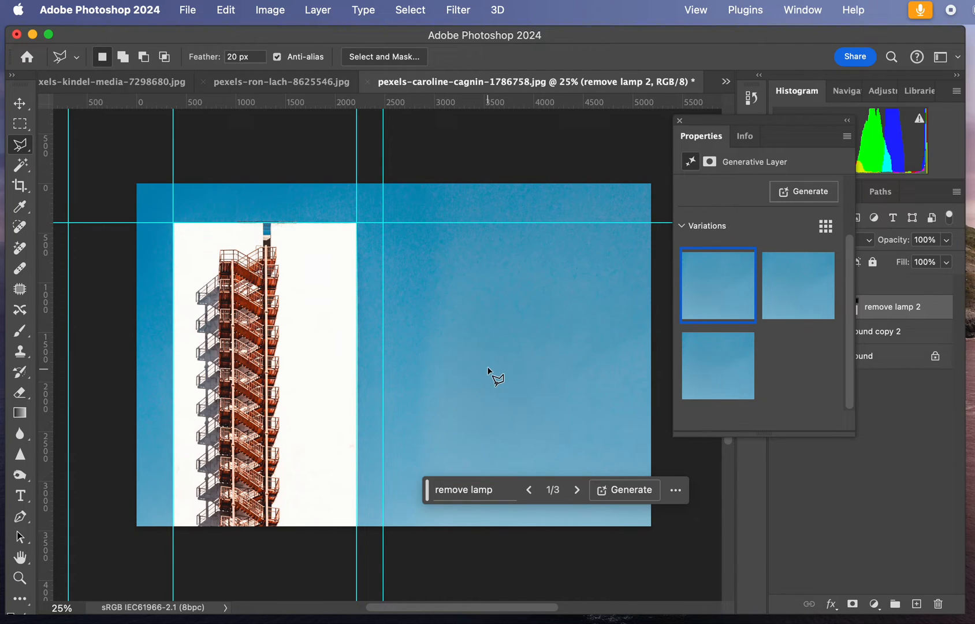
# Step: Browse the generated variations and settle on the second one
pyautogui.click(798, 286)
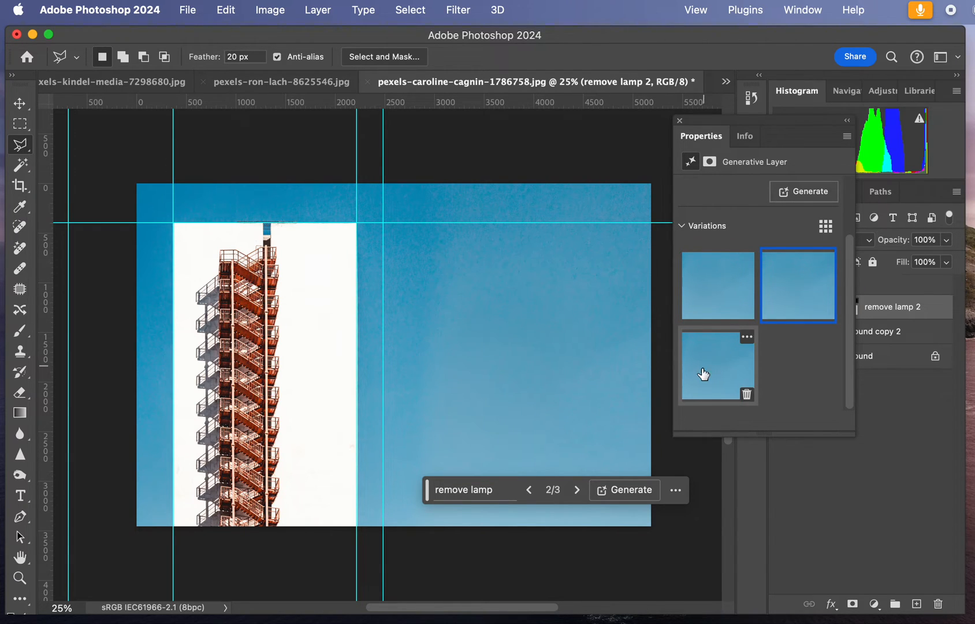
pyautogui.click(717, 366)
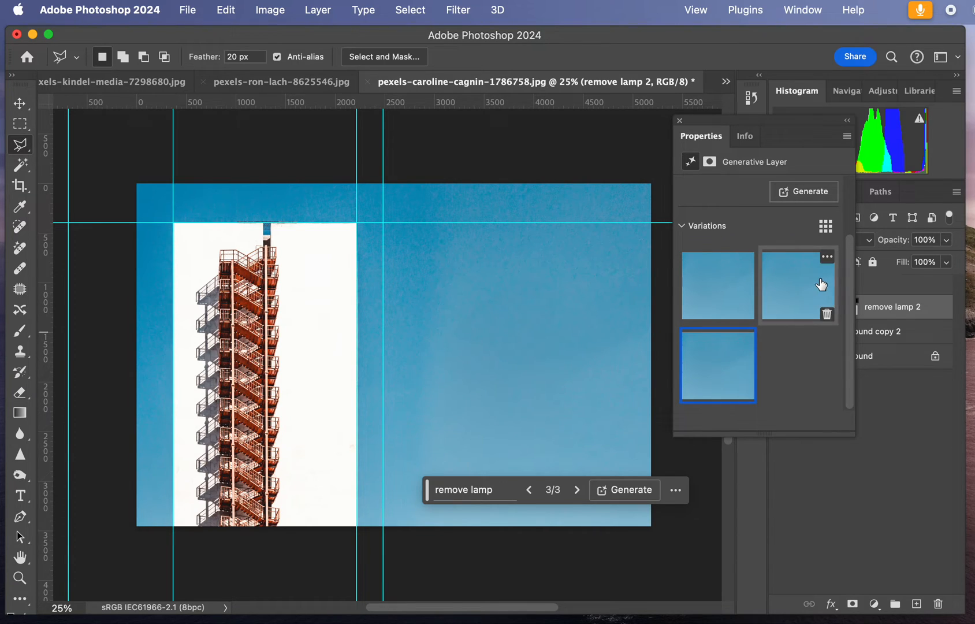
pyautogui.click(798, 285)
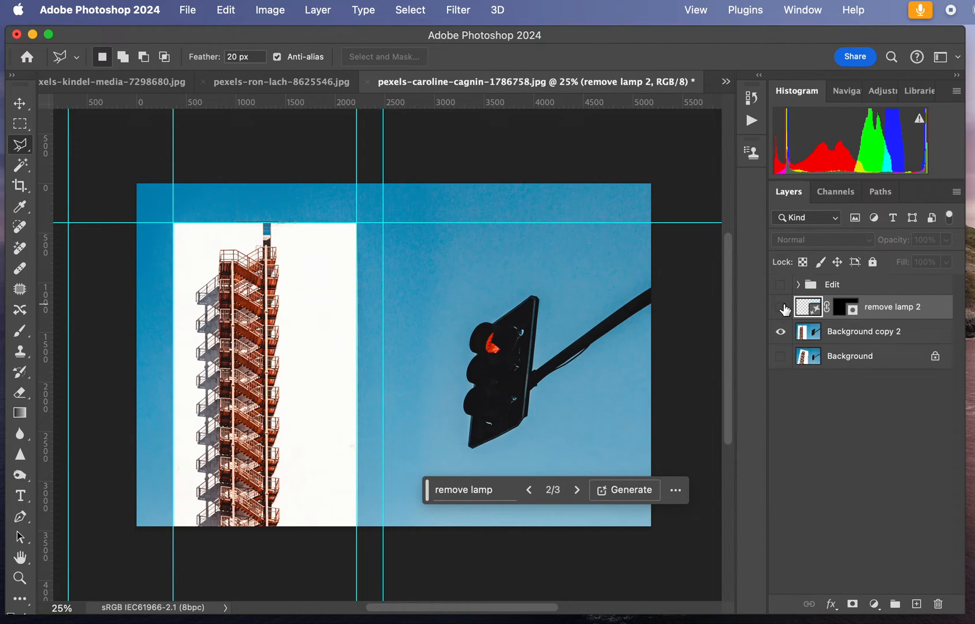
# Step: Hide the fill layer and object-select the traffic lamp and pole on Background copy 2
pyautogui.click(864, 330)
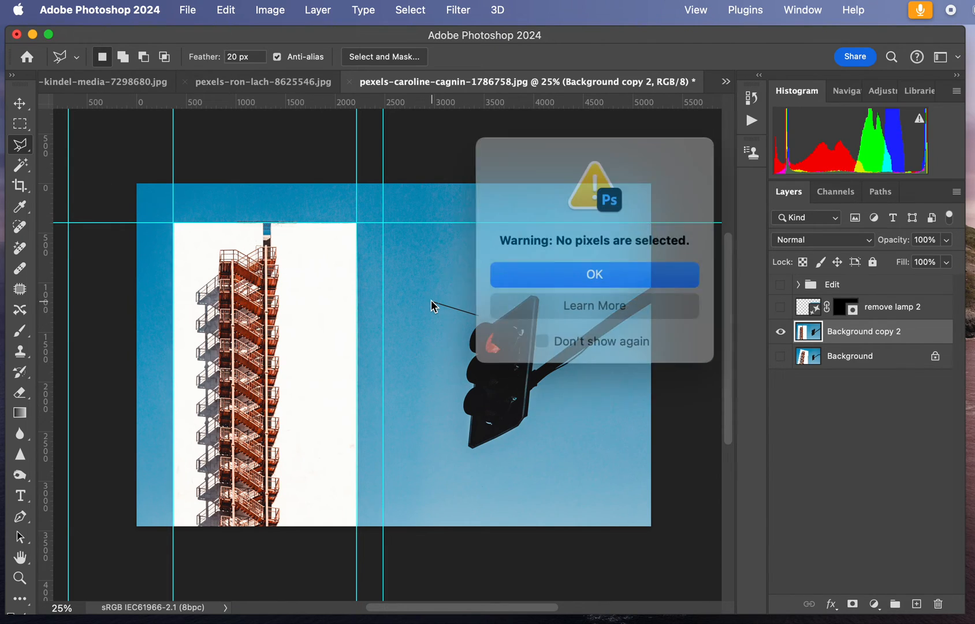
pyautogui.click(593, 274)
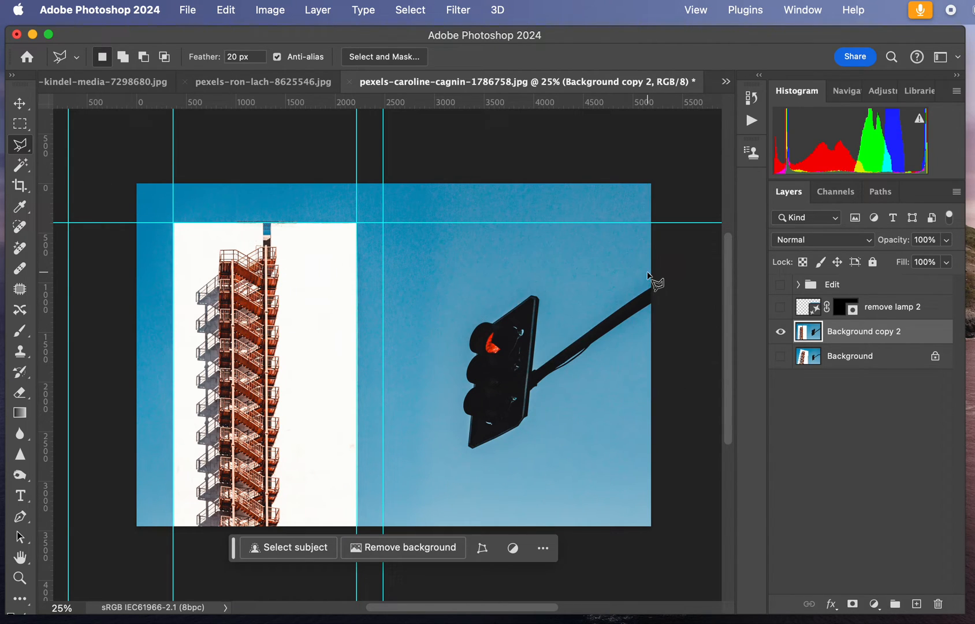
pyautogui.click(19, 165)
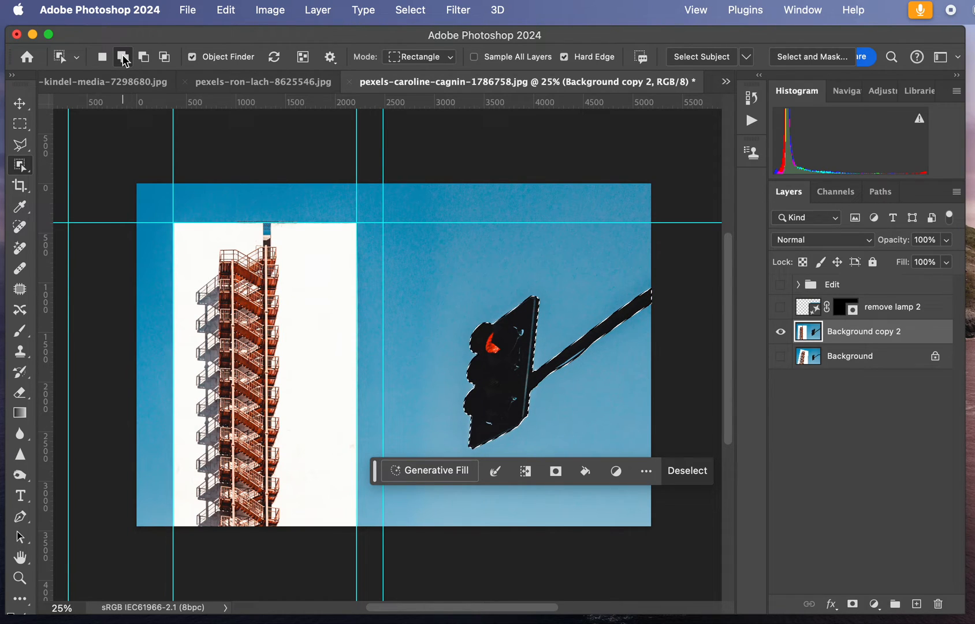
pyautogui.moveTo(123, 57)
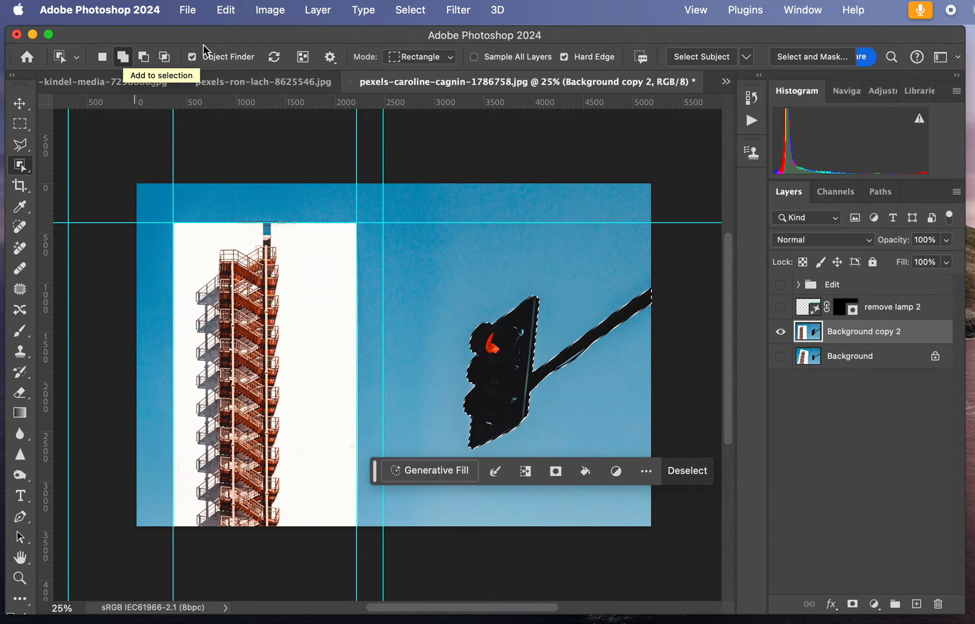
pyautogui.click(410, 10)
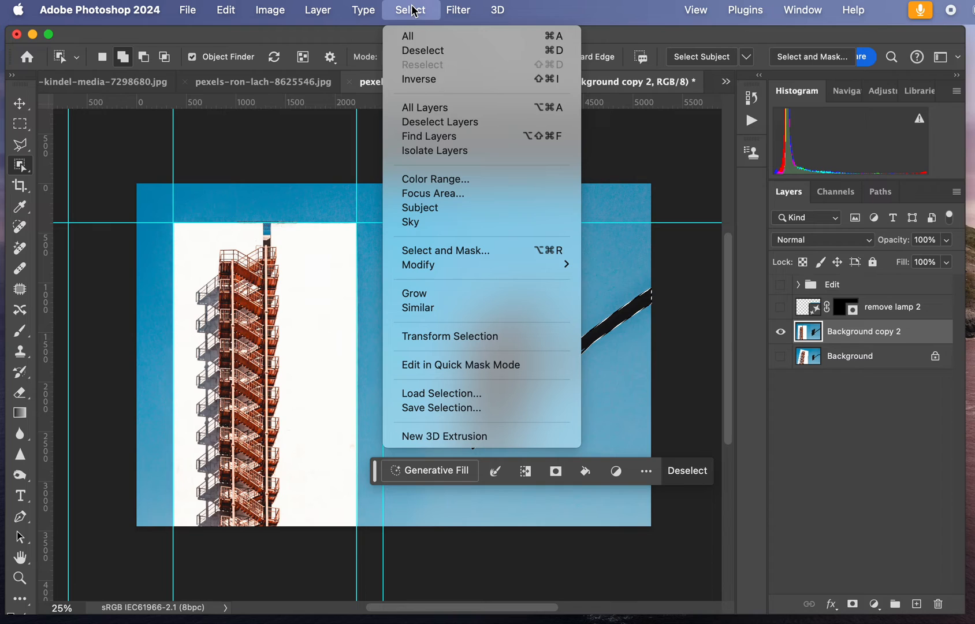
pyautogui.moveTo(419, 264)
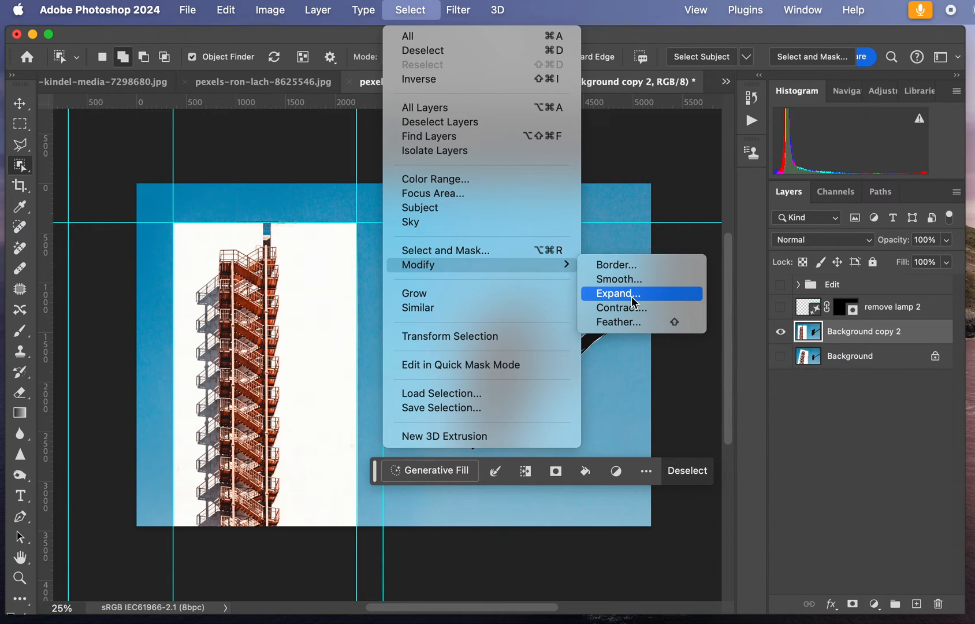
# Step: Expand the lamp selection by 5 pixels and content-aware fill it with surrounding sky
pyautogui.click(615, 293)
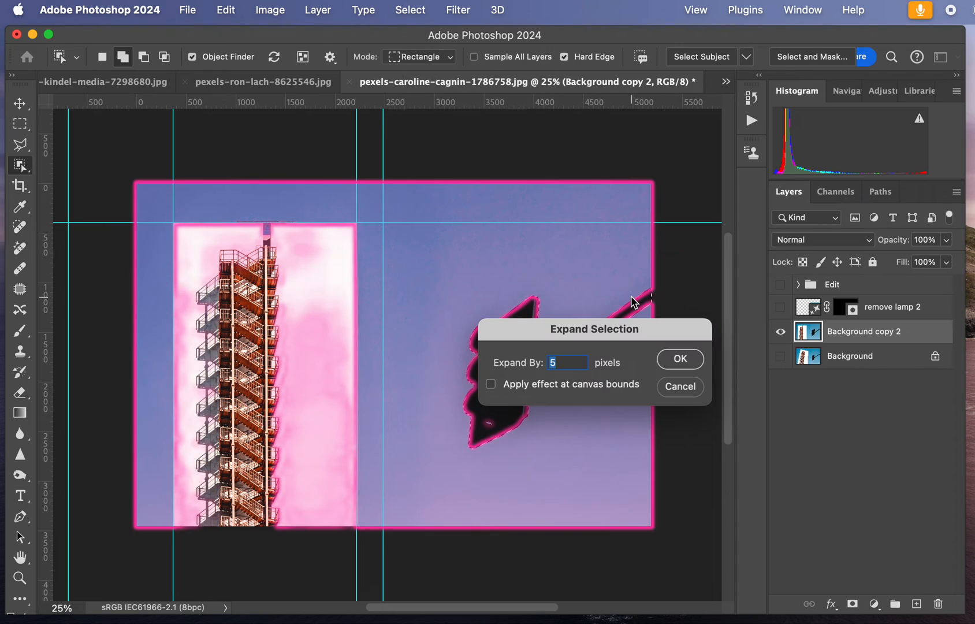
pyautogui.moveTo(636, 373)
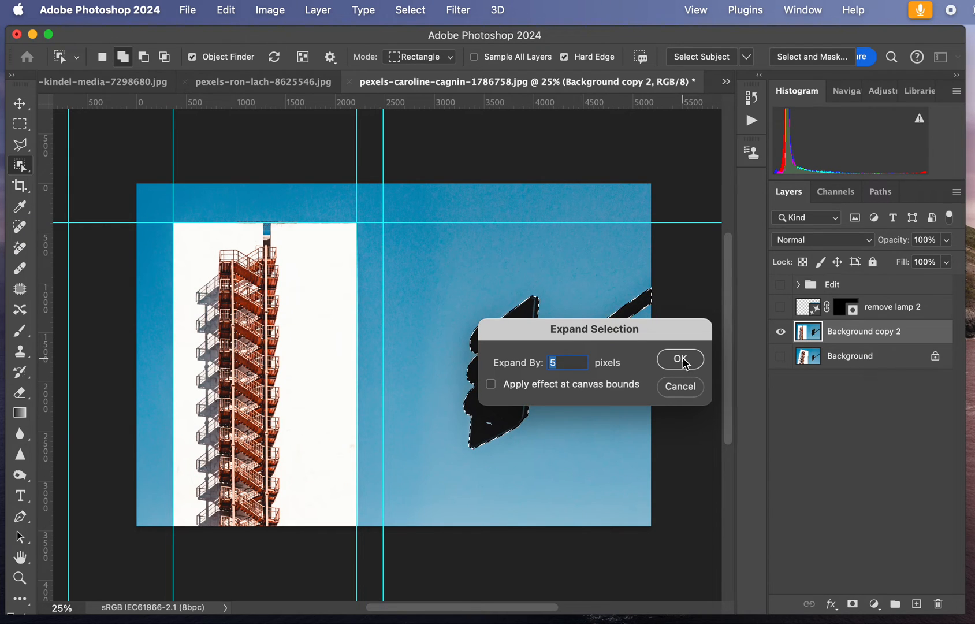
pyautogui.click(679, 359)
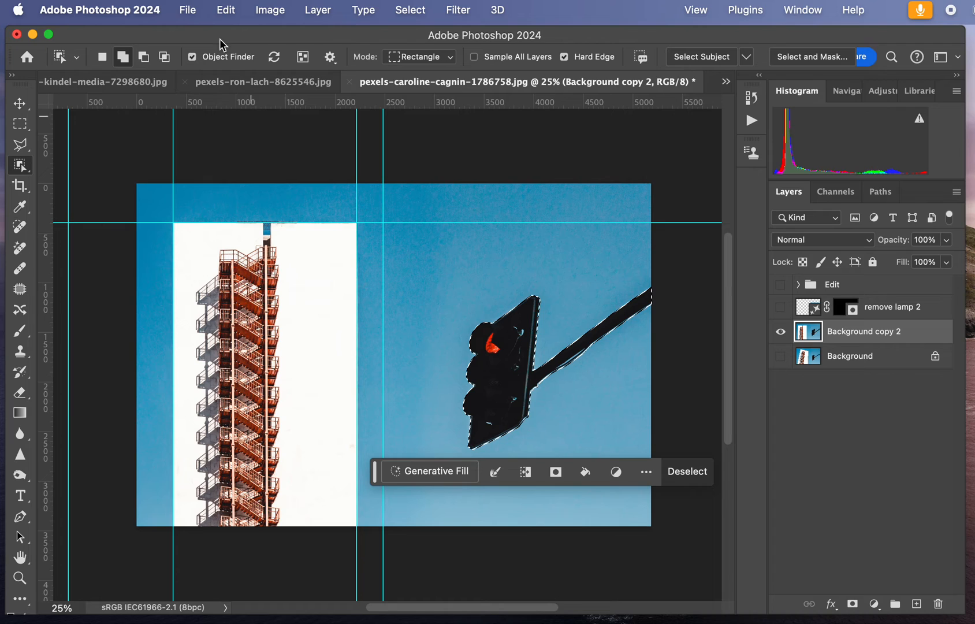
pyautogui.click(226, 11)
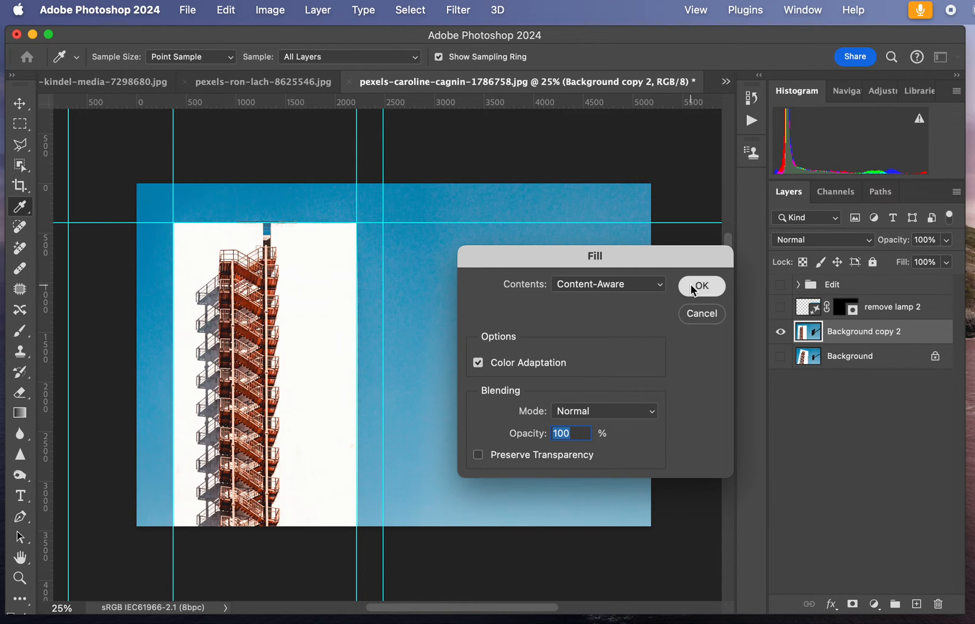
pyautogui.click(701, 285)
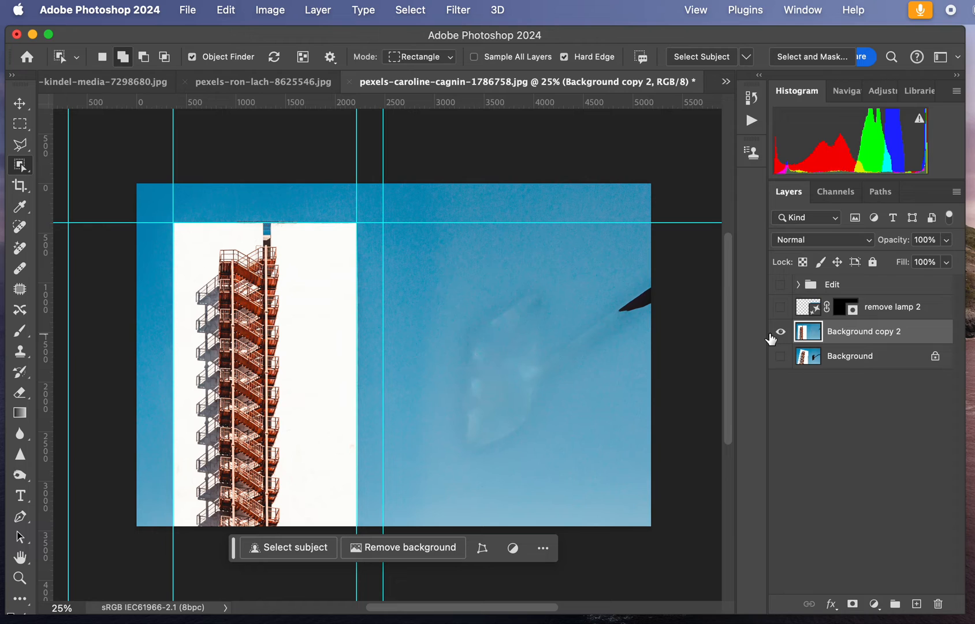
# Step: Compare the generative fill layer against the background copy, then ready the Clone Stamp on the smudge
pyautogui.click(780, 306)
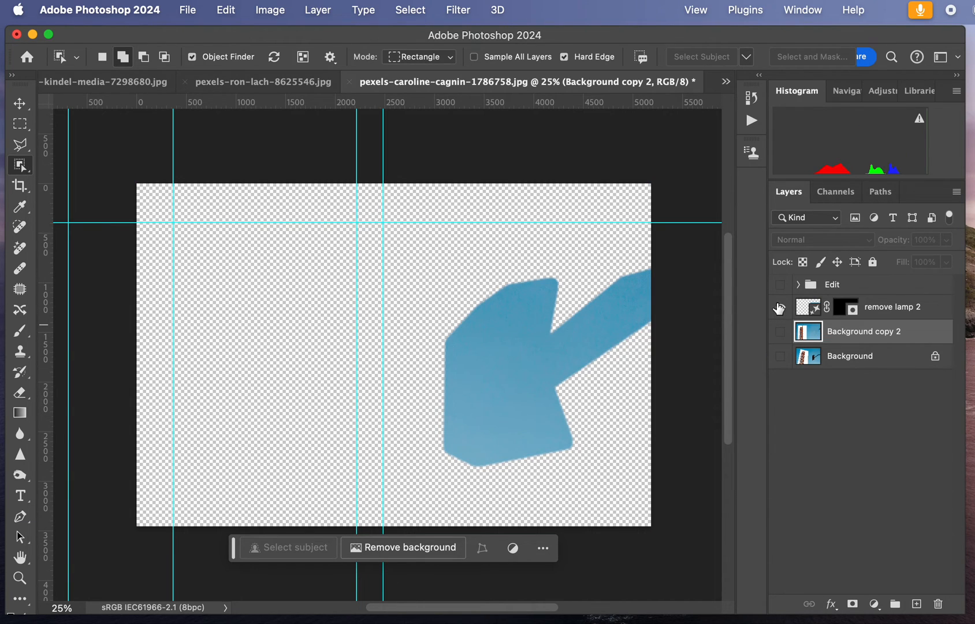
pyautogui.click(780, 330)
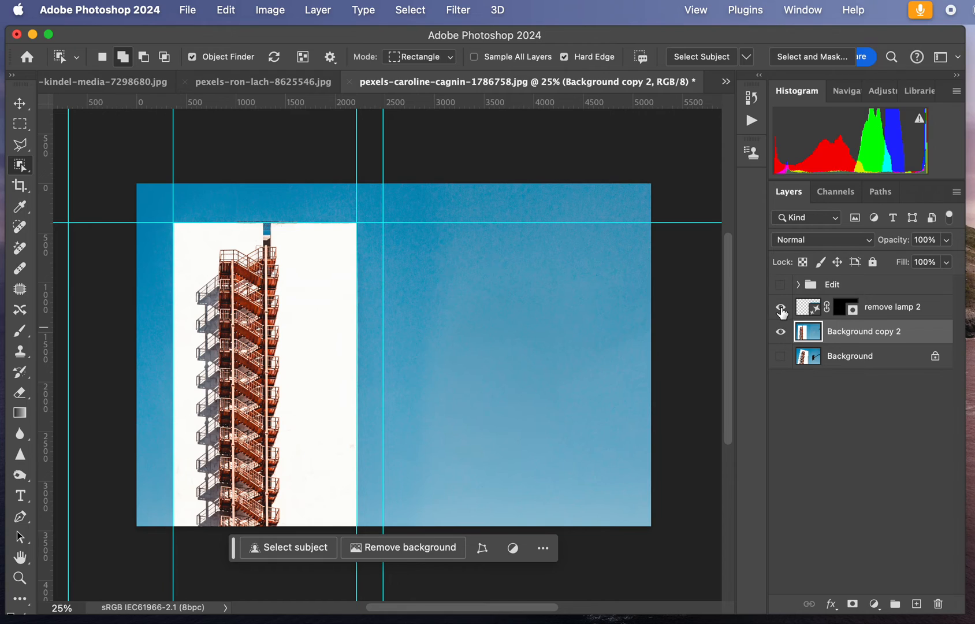
pyautogui.moveTo(780, 310)
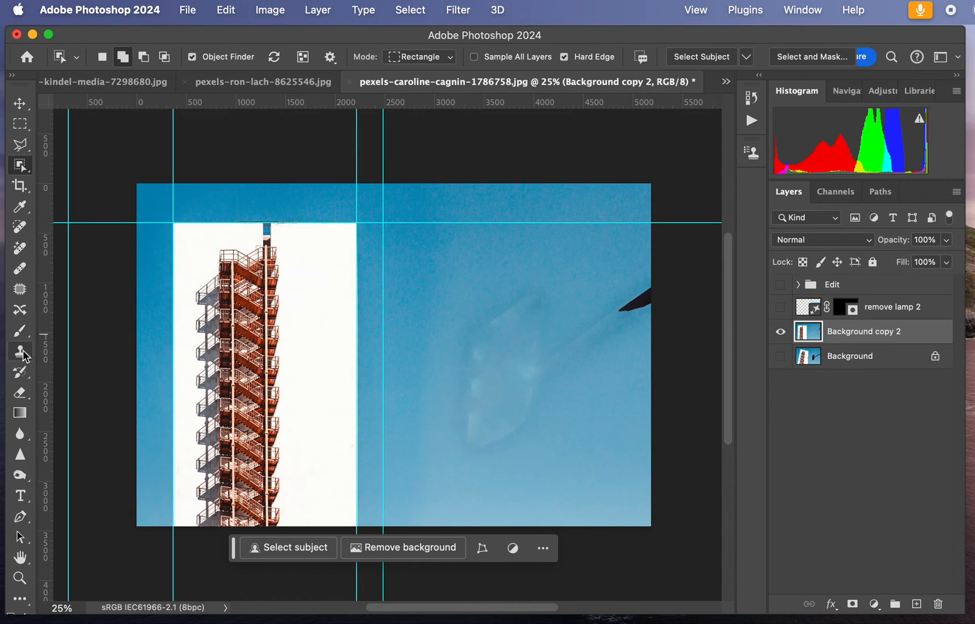
pyautogui.click(20, 350)
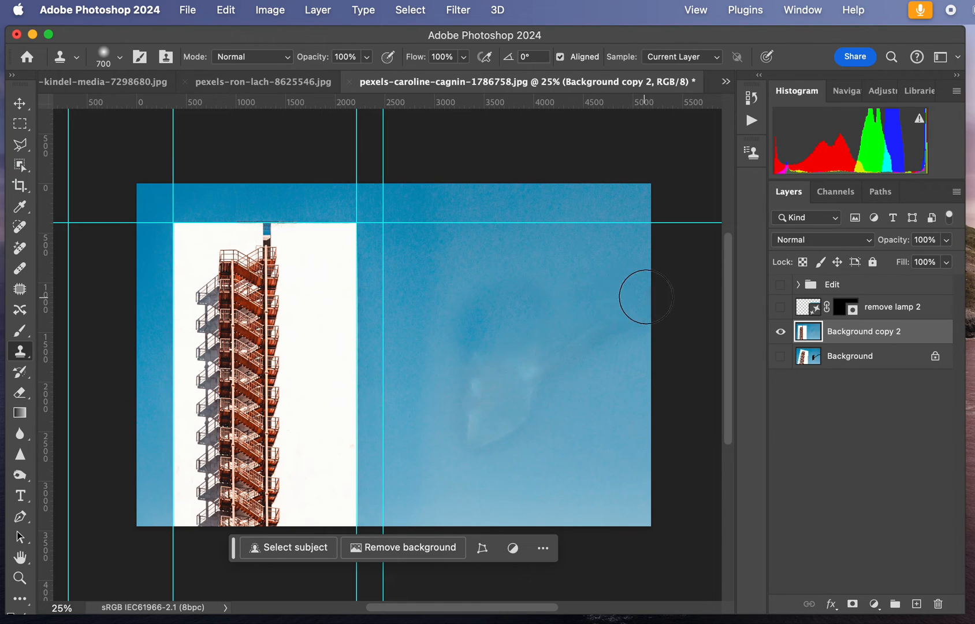
# Step: Clone sky over the faint smudge and show both 'remove lamp 2' and 'Background copy 2' layers
pyautogui.moveTo(646, 295); pyautogui.dragTo(516, 423)
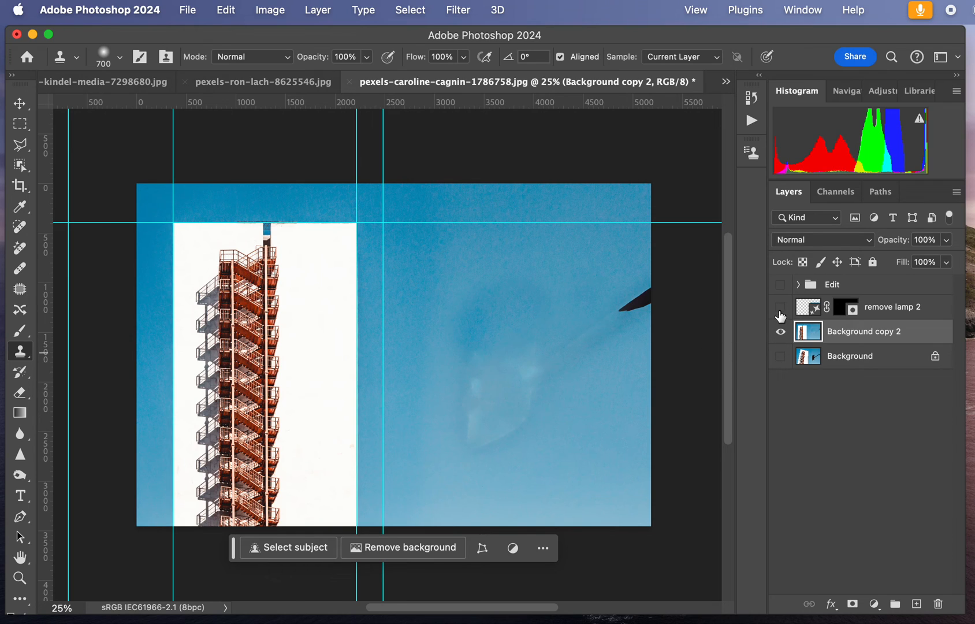
pyautogui.click(781, 331)
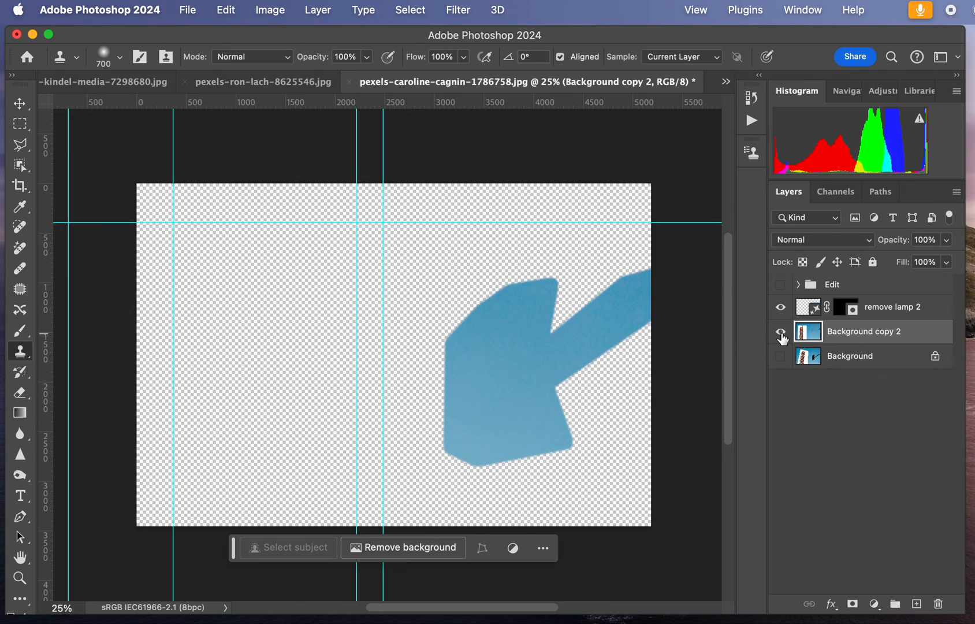
pyautogui.click(780, 332)
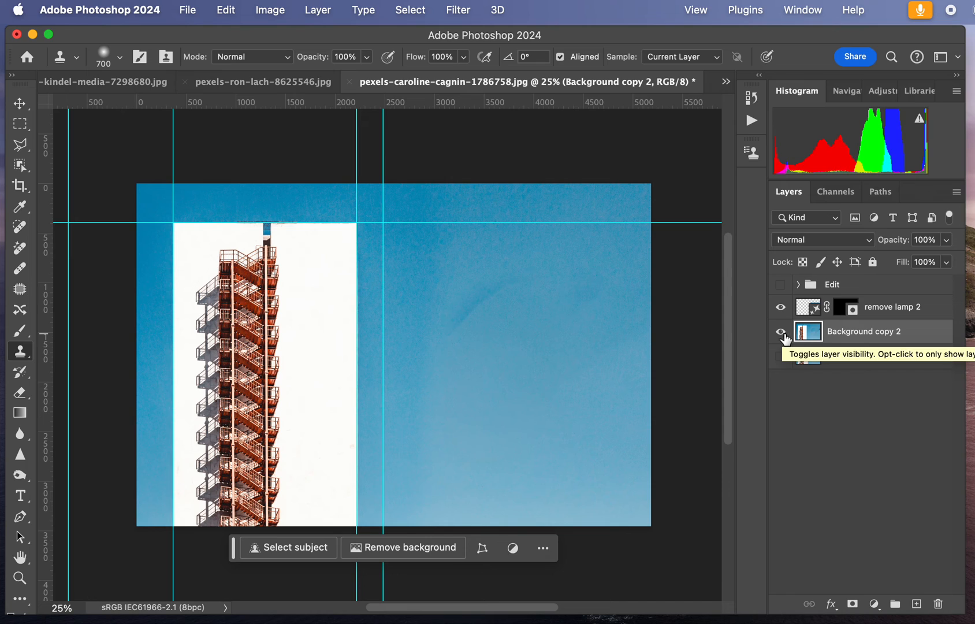
pyautogui.moveTo(830, 340)
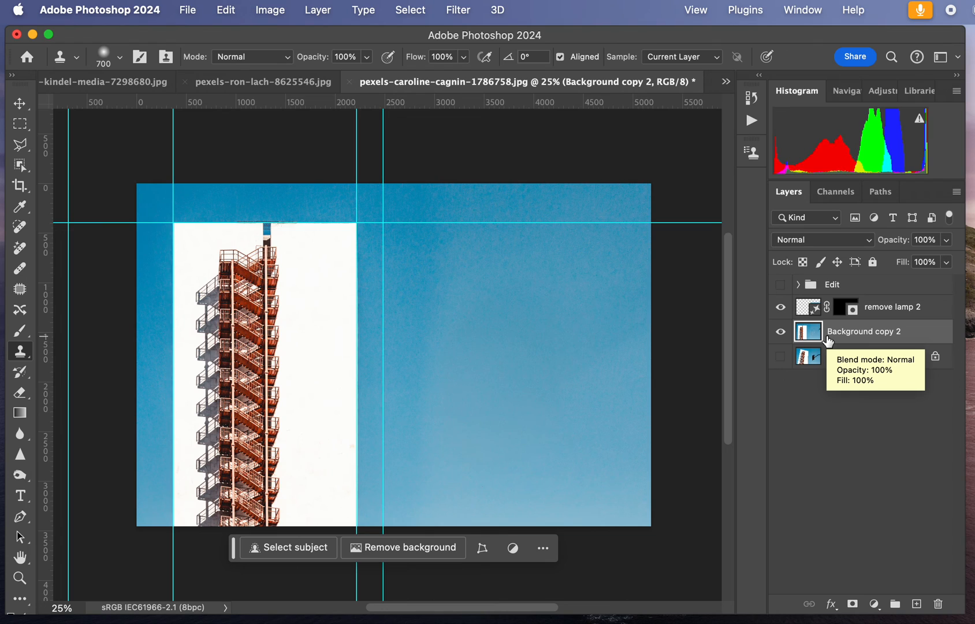
pyautogui.moveTo(876, 428)
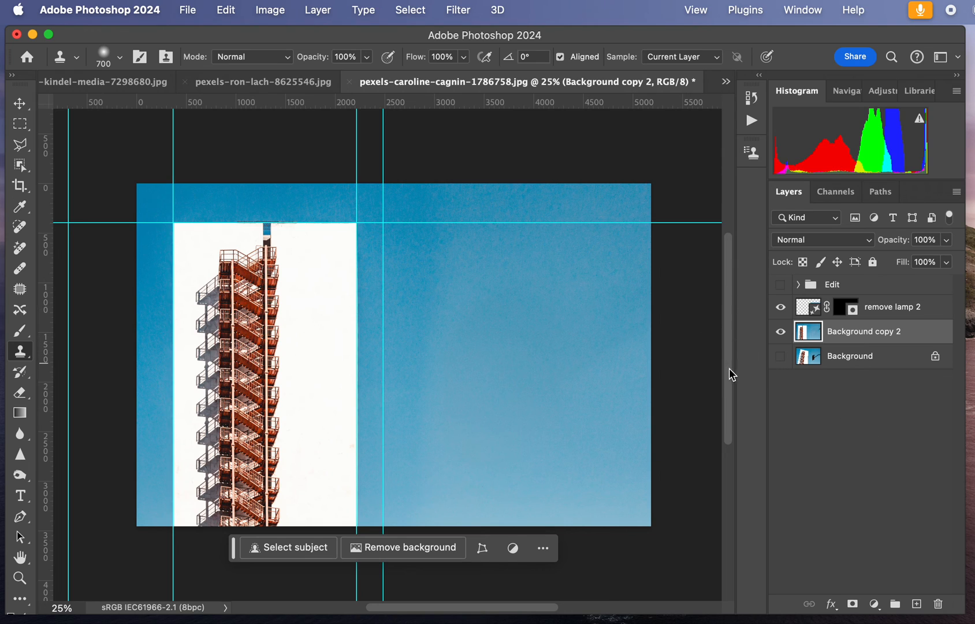
pyautogui.moveTo(548, 517)
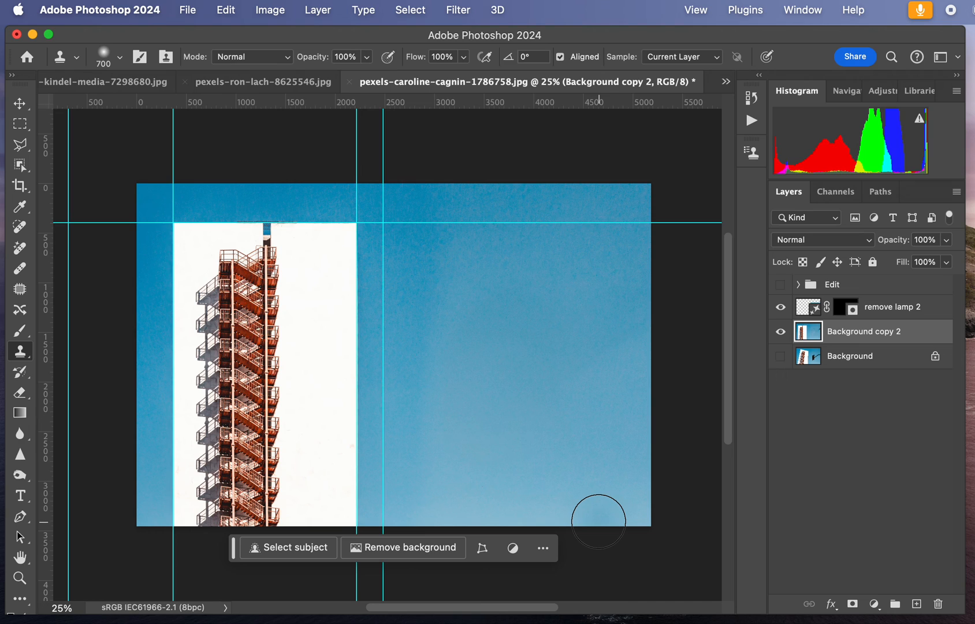
pyautogui.moveTo(647, 320)
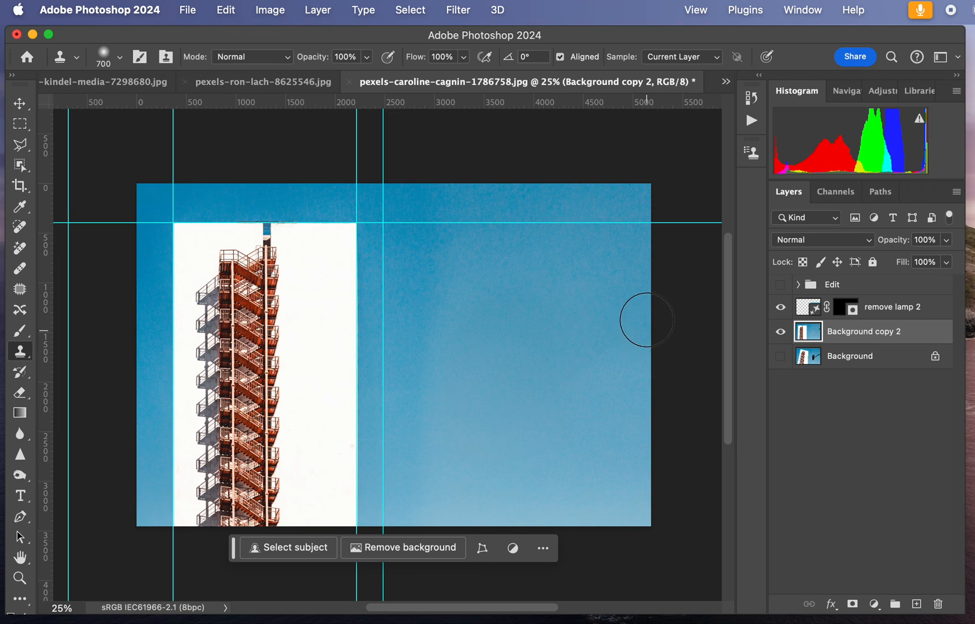